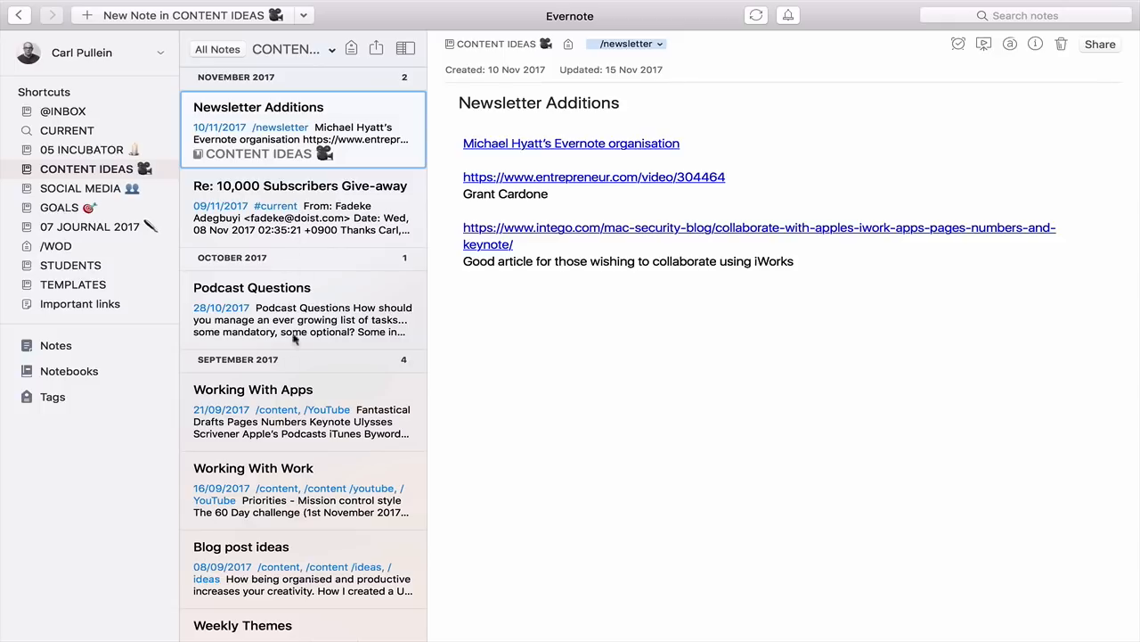
- Browse the Content Ideas note list in Evernote and open the 'Working With Work' note
{"action": "scroll", "scroll_direction": "down", "scroll_amount": 3}
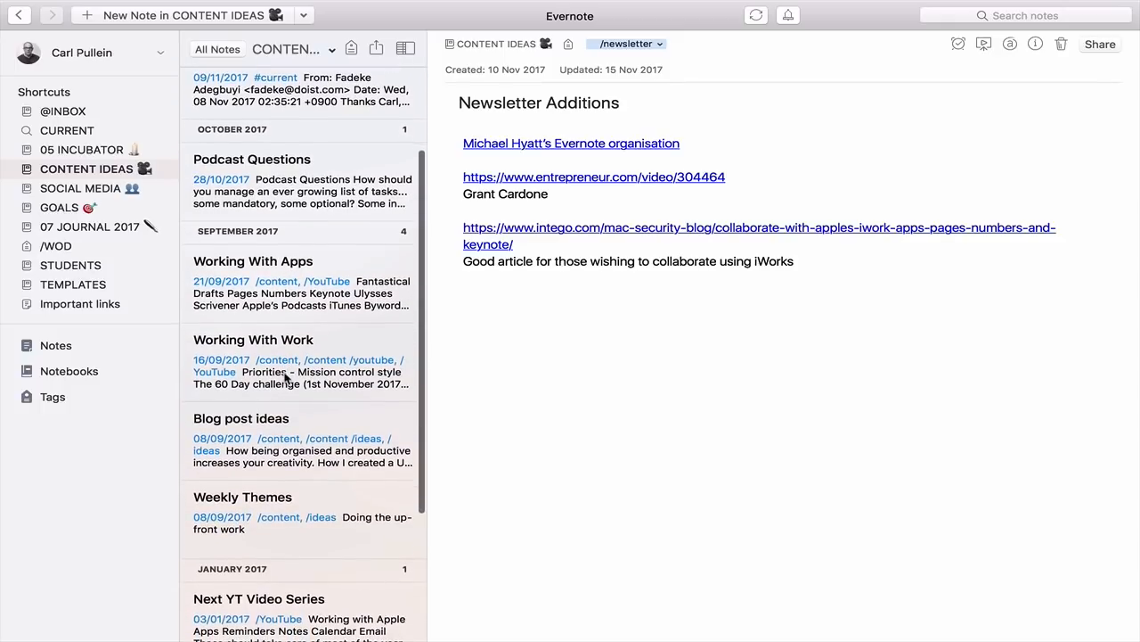
{"action": "scroll", "scroll_direction": "down", "scroll_amount": 3}
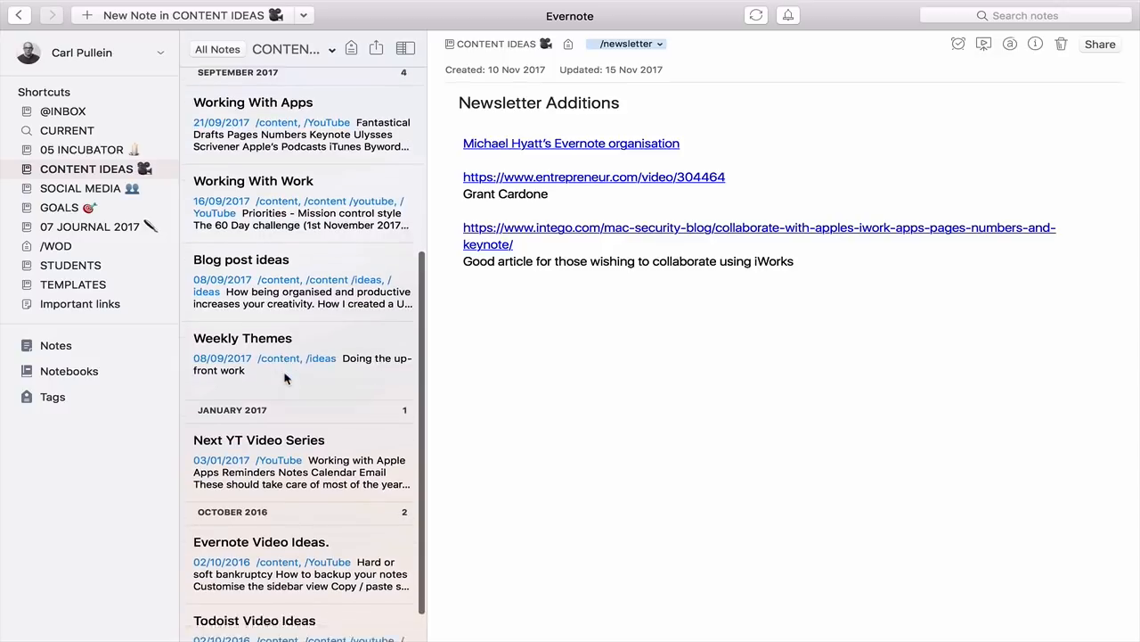
{"action": "scroll", "scroll_direction": "up", "scroll_amount": 3}
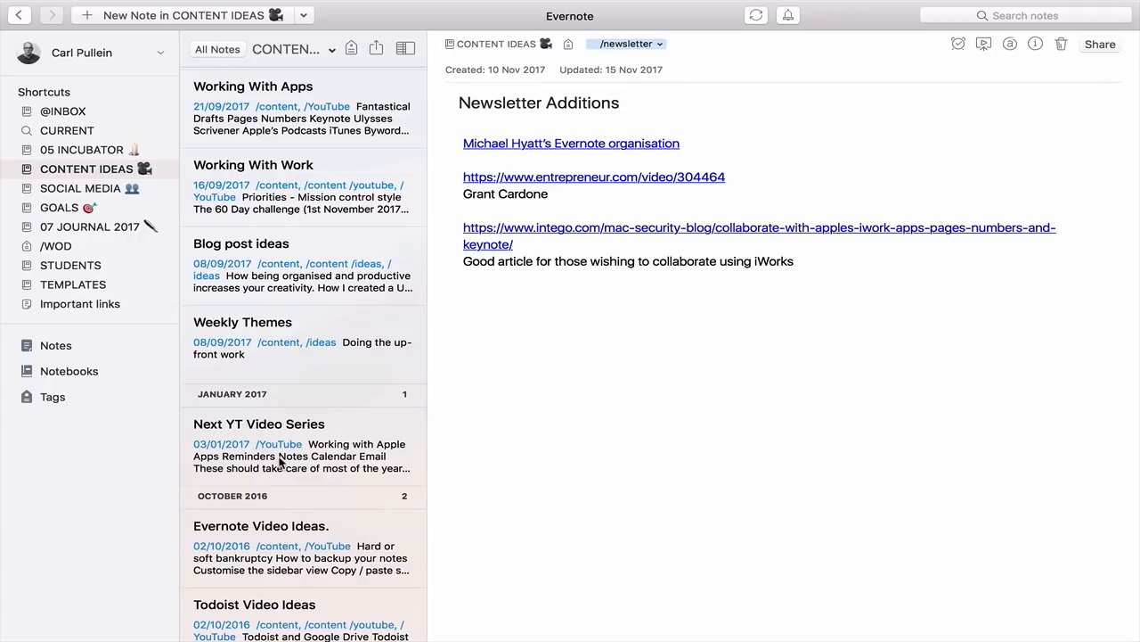
{"action": "scroll", "scroll_direction": "up", "scroll_amount": 3}
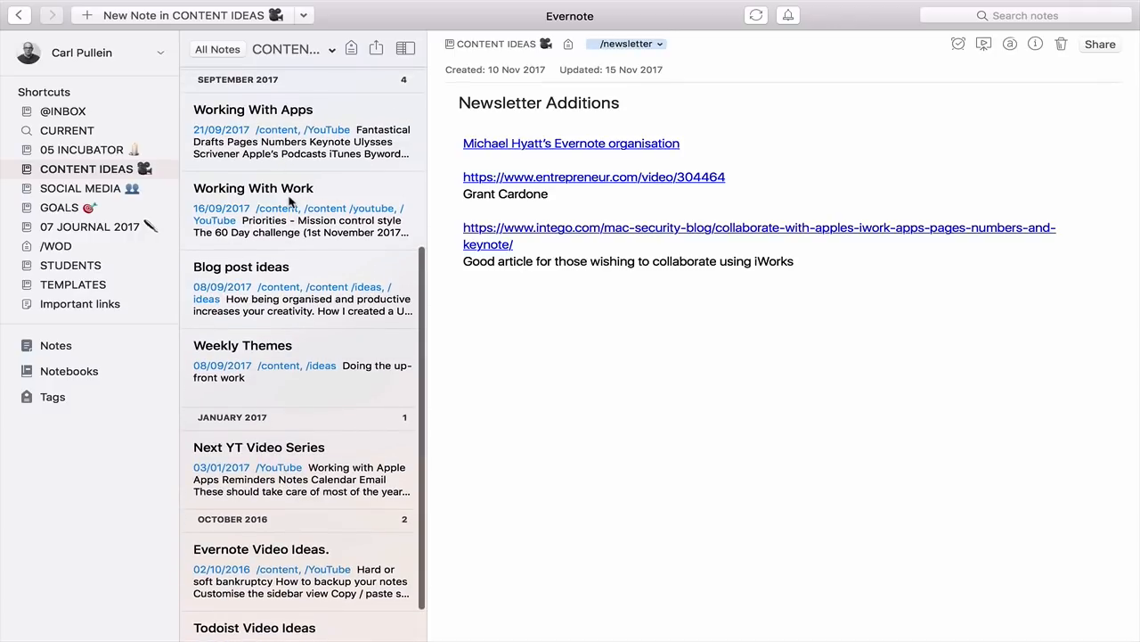
{"action": "mouse_move", "coordinate": [285, 463]}
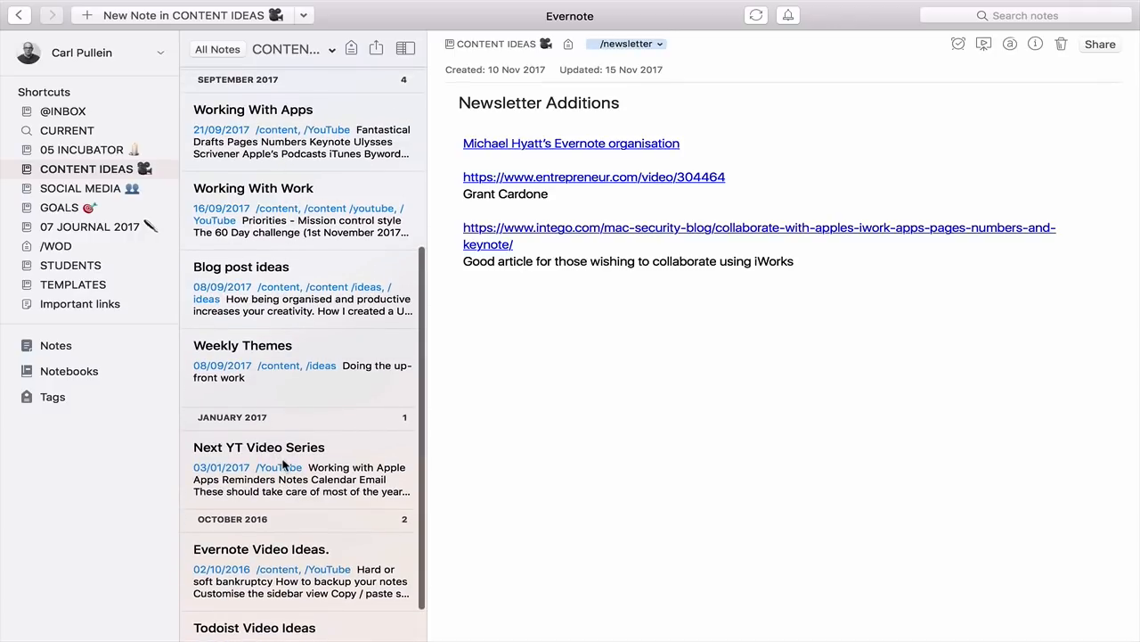
{"action": "scroll", "scroll_direction": "down", "scroll_amount": 3}
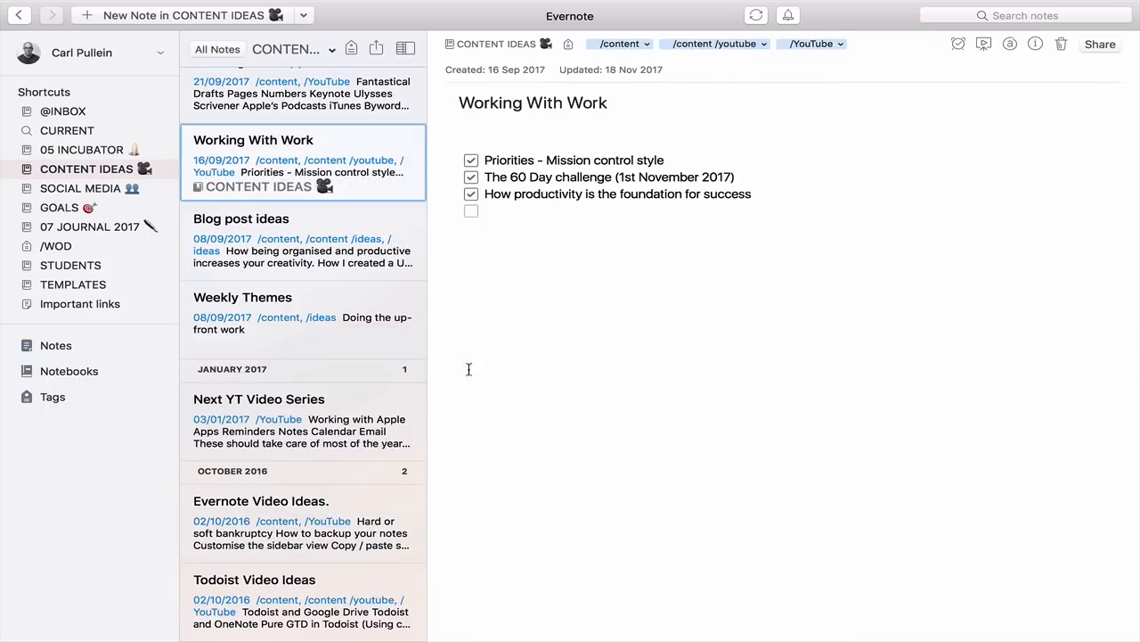
{"action": "mouse_move", "coordinate": [488, 433]}
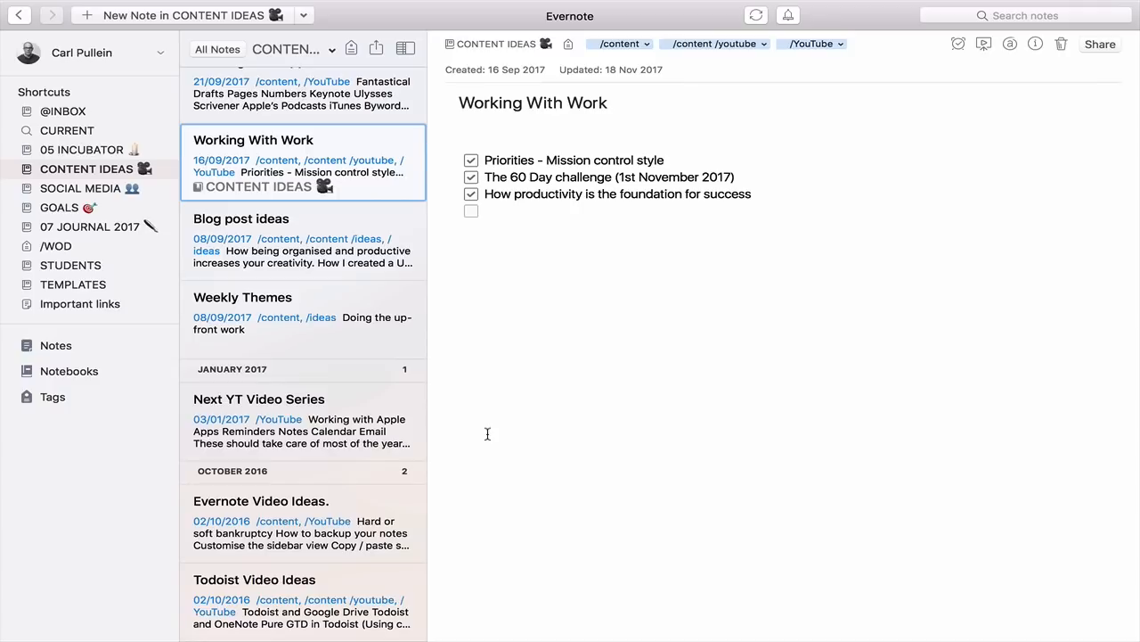
{"action": "left_click", "coordinate": [487, 228]}
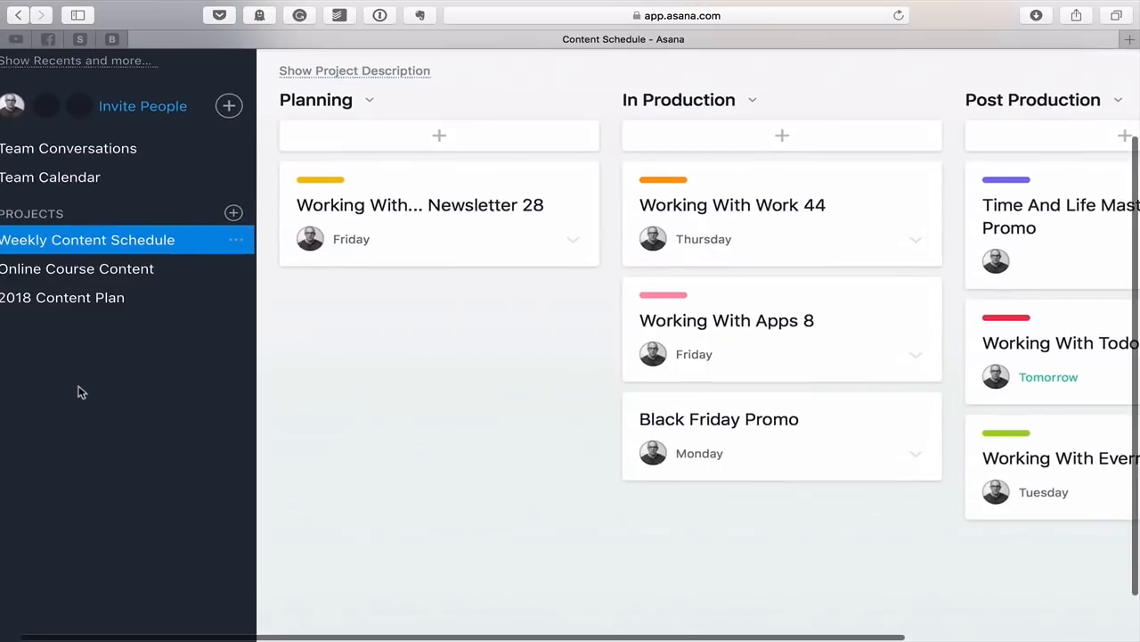
- Switch to the Online Course Content board, then to the 2018 Content Plan board with its monthly columns
{"action": "scroll", "scroll_direction": "up", "scroll_amount": 3}
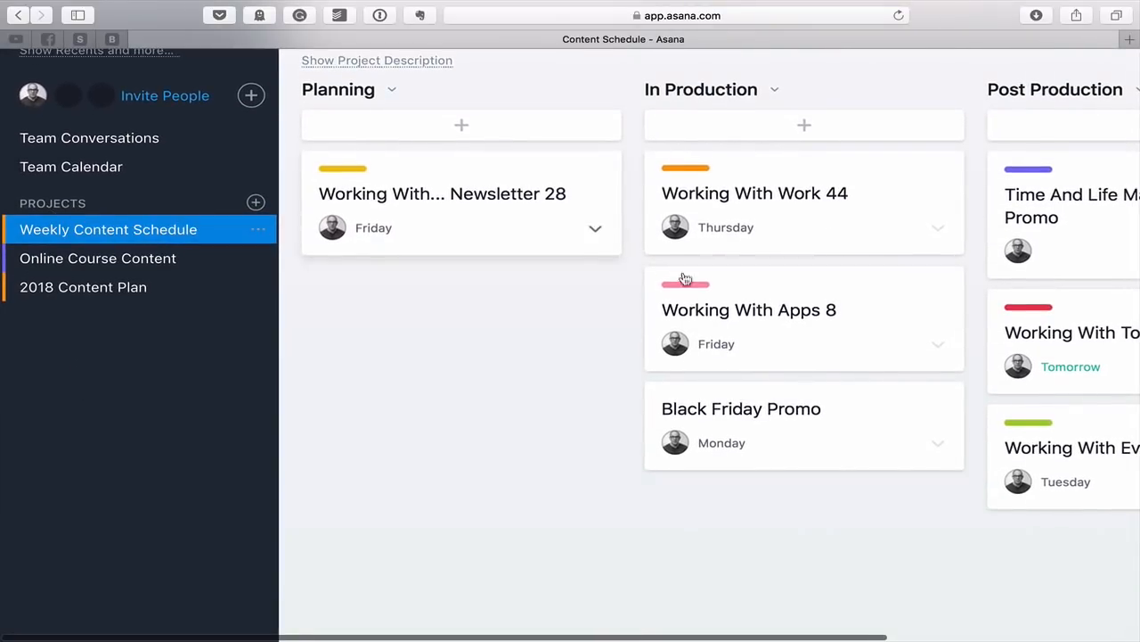
{"action": "mouse_move", "coordinate": [107, 259]}
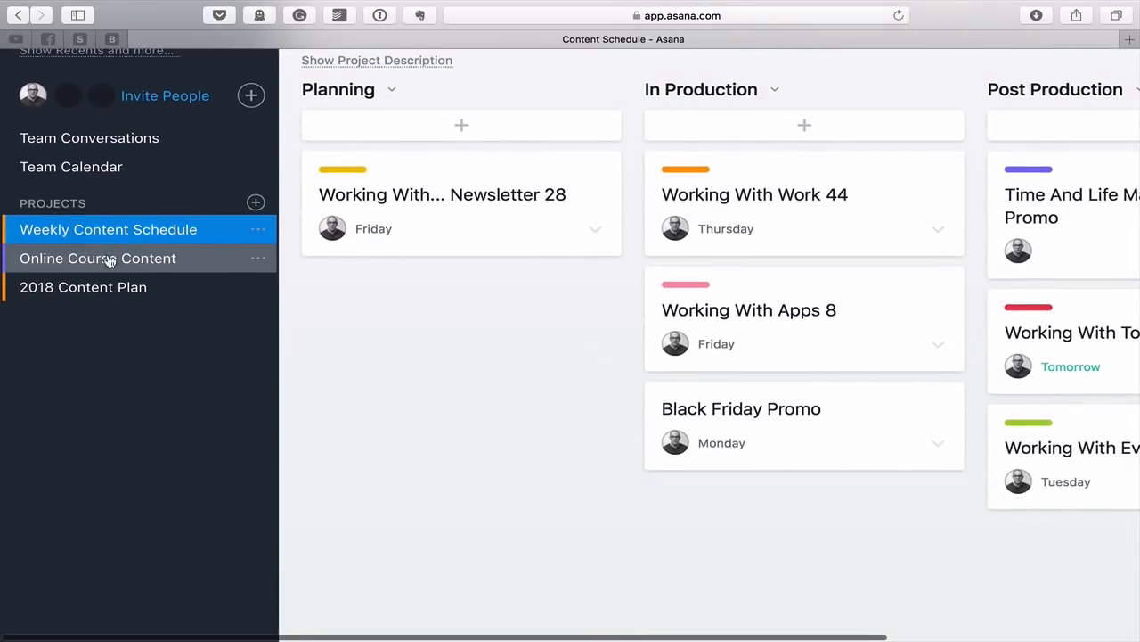
{"action": "left_click", "coordinate": [97, 257]}
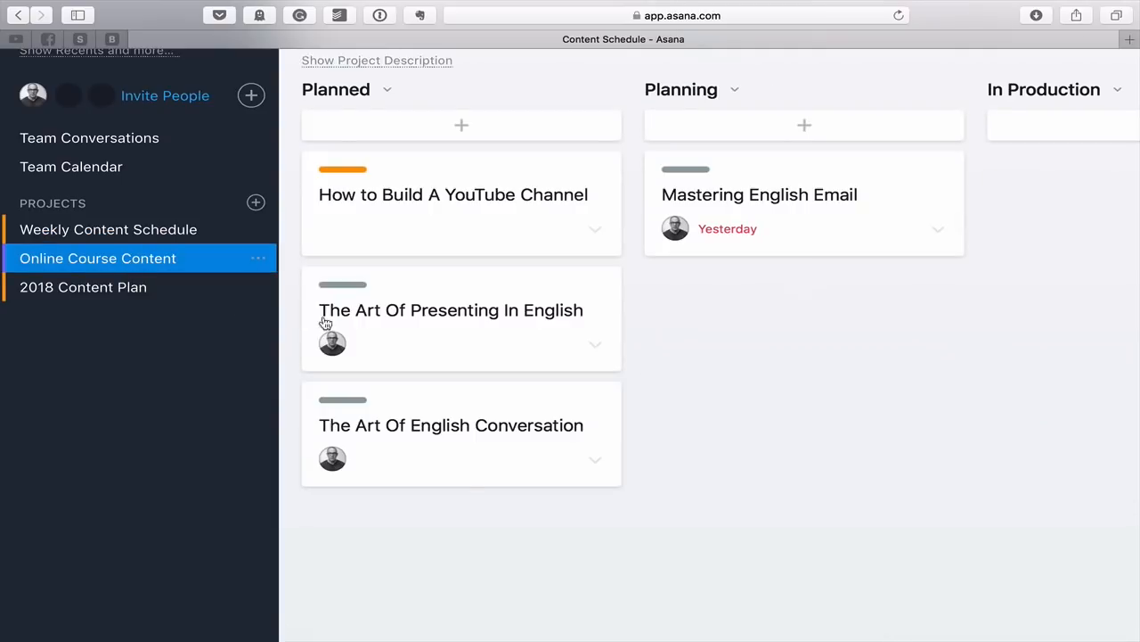
{"action": "mouse_move", "coordinate": [390, 259]}
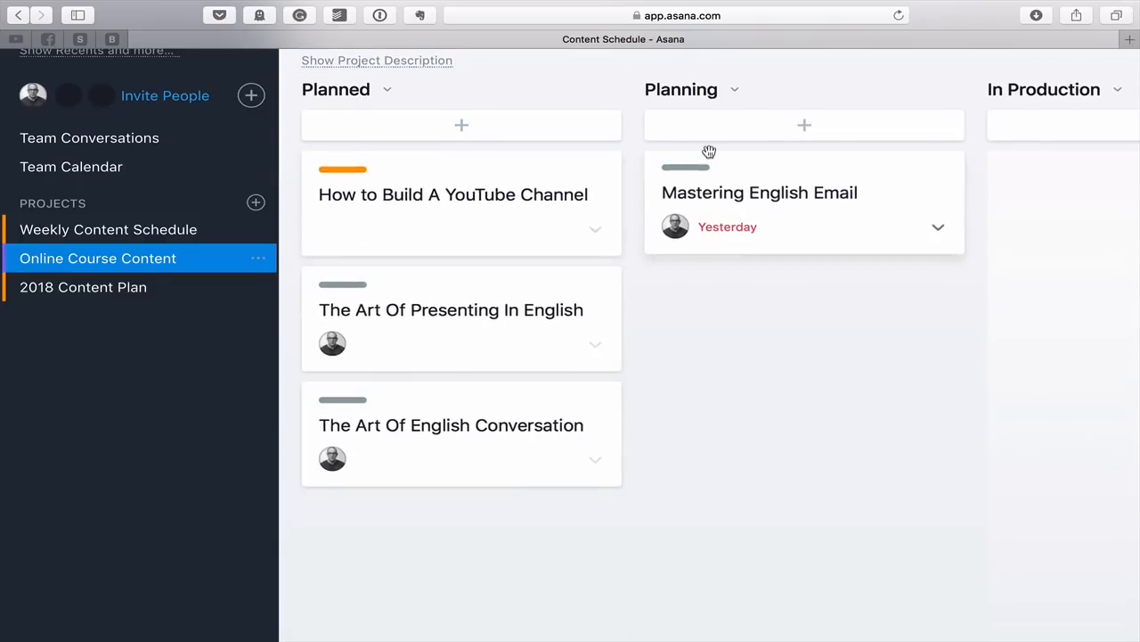
{"action": "scroll", "scroll_direction": "right", "scroll_amount": 3}
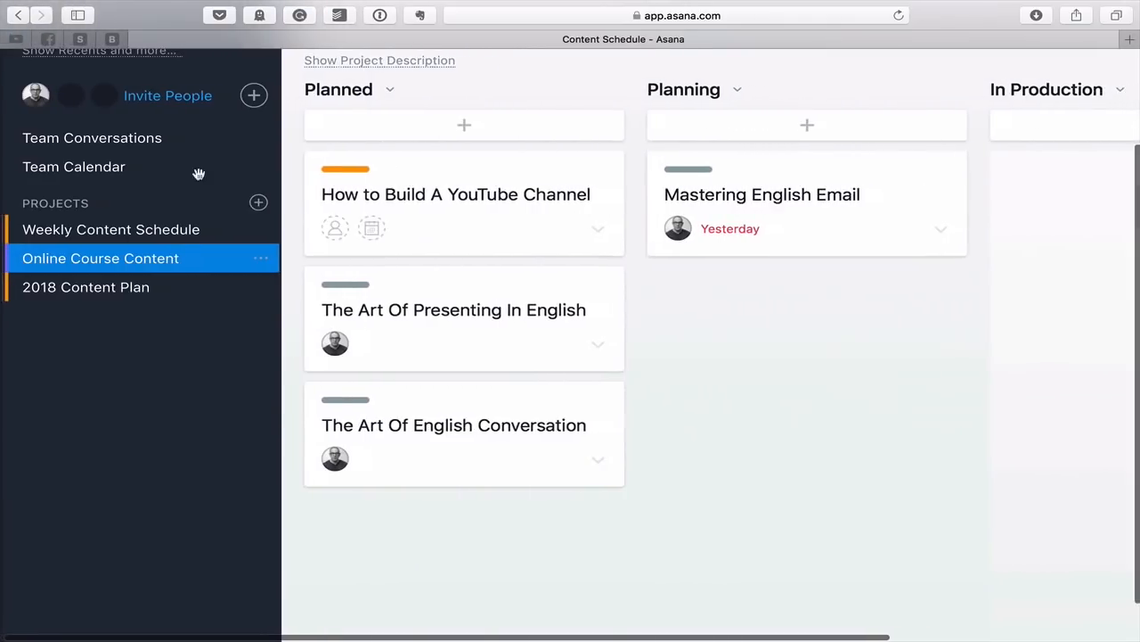
{"action": "left_click", "coordinate": [82, 285]}
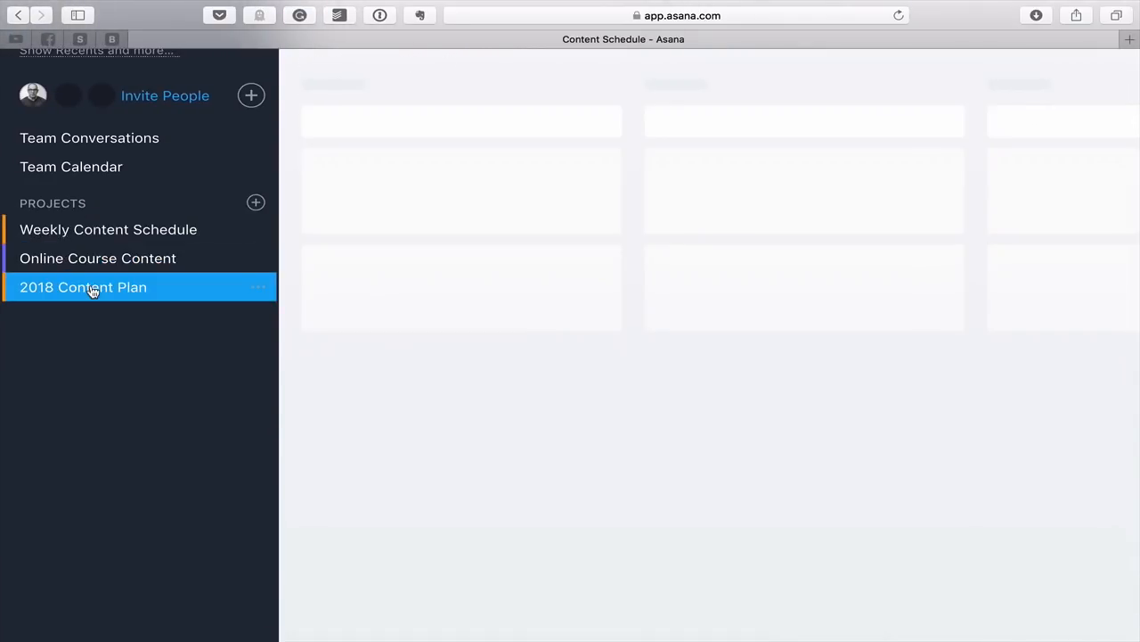
{"action": "left_click", "coordinate": [82, 286]}
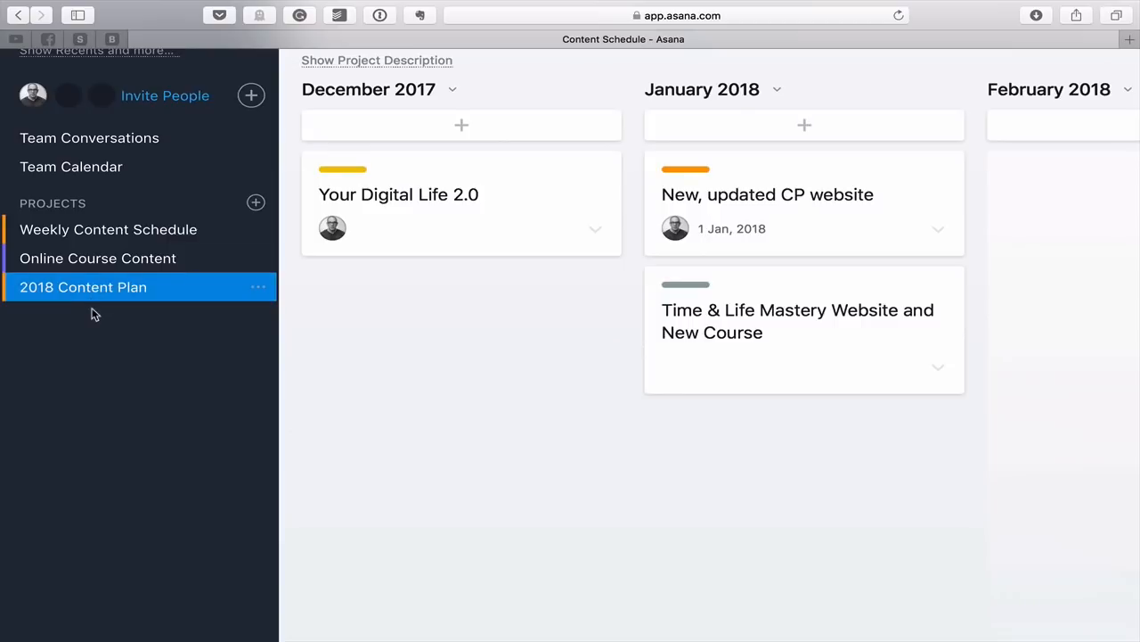
{"action": "mouse_move", "coordinate": [401, 204]}
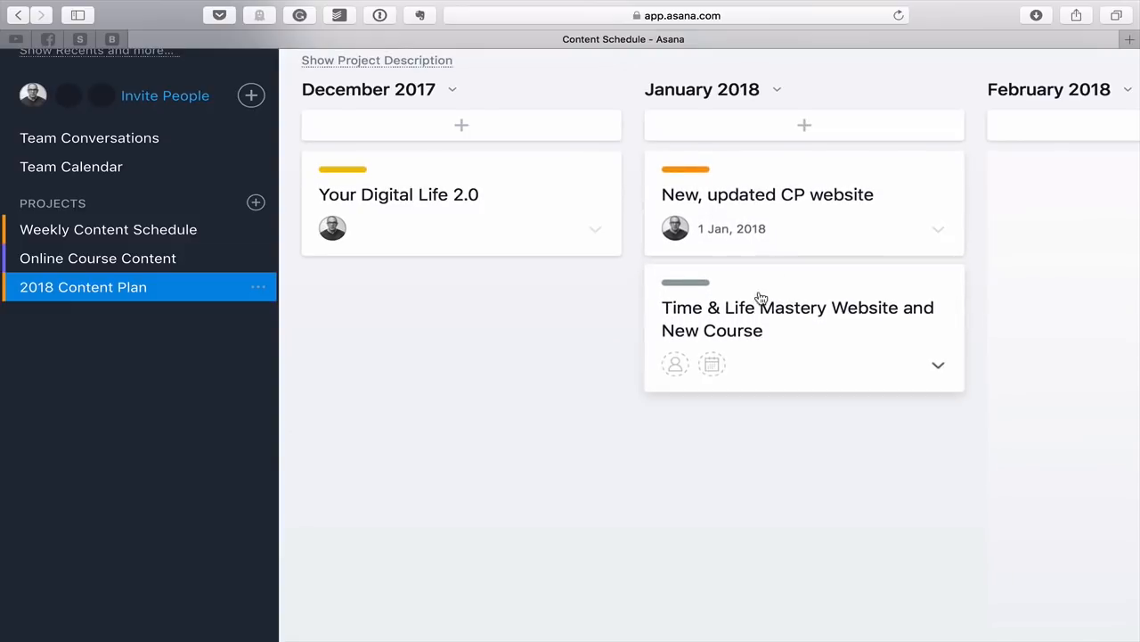
{"action": "mouse_move", "coordinate": [123, 246]}
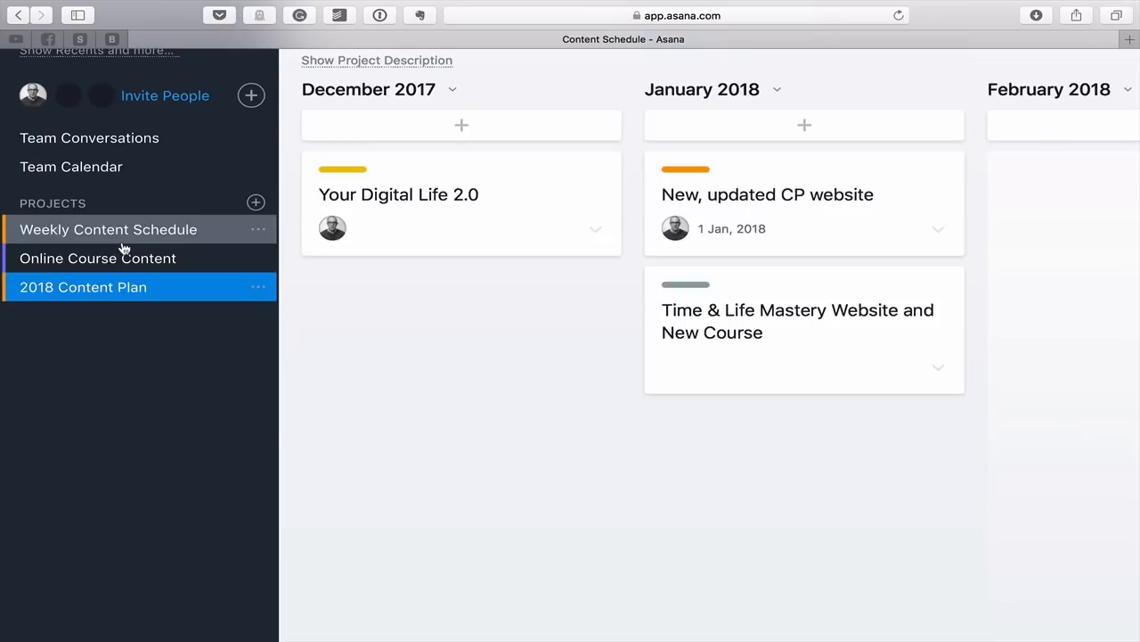
- Return to the Weekly Content Schedule board with Newsletter 28 in Planning, due Friday
{"action": "left_click", "coordinate": [107, 228]}
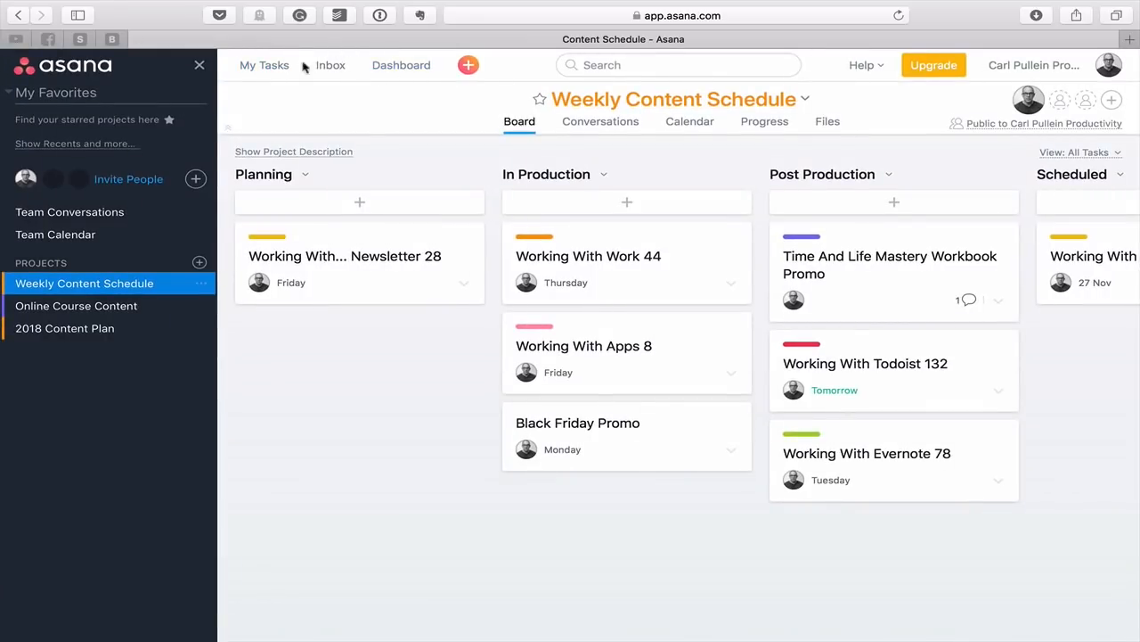
{"action": "mouse_move", "coordinate": [360, 420]}
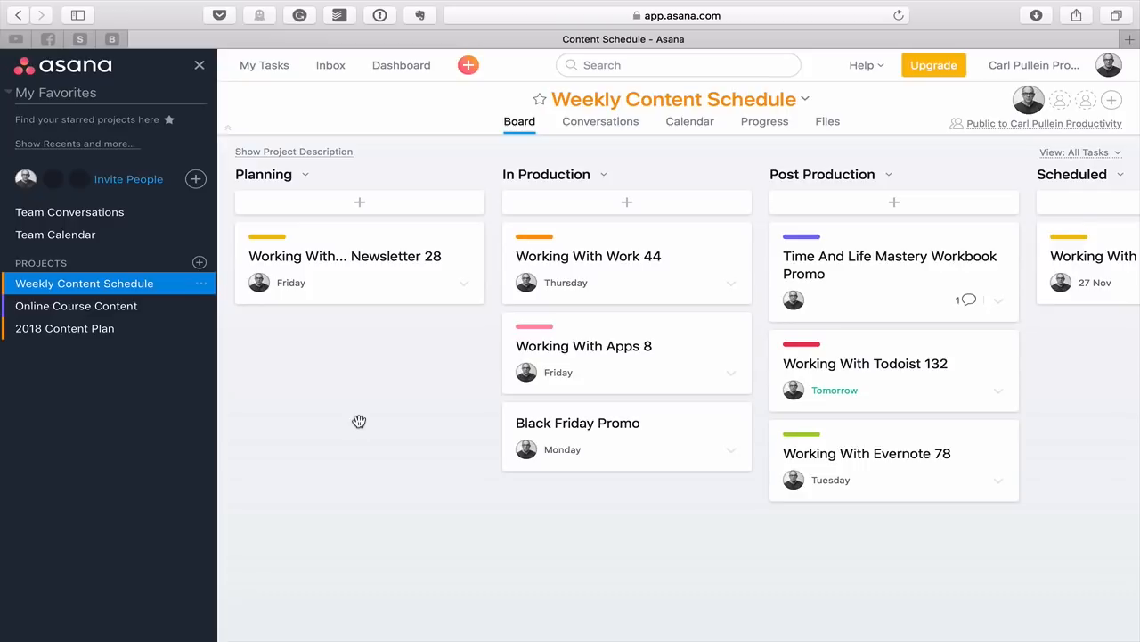
{"action": "mouse_move", "coordinate": [103, 270]}
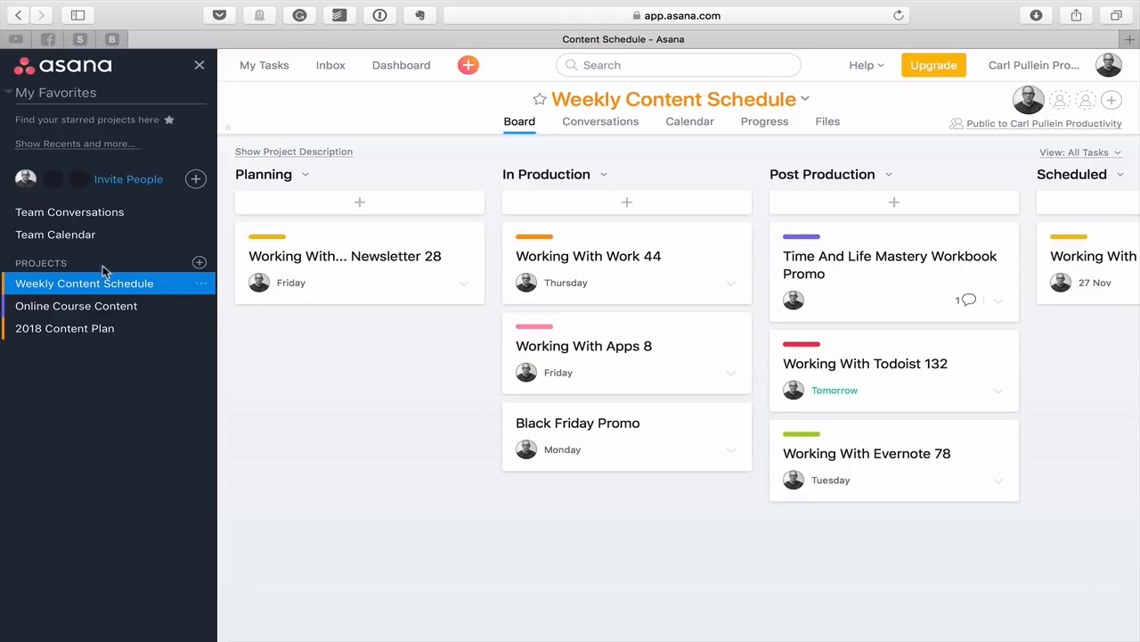
{"action": "mouse_move", "coordinate": [175, 157]}
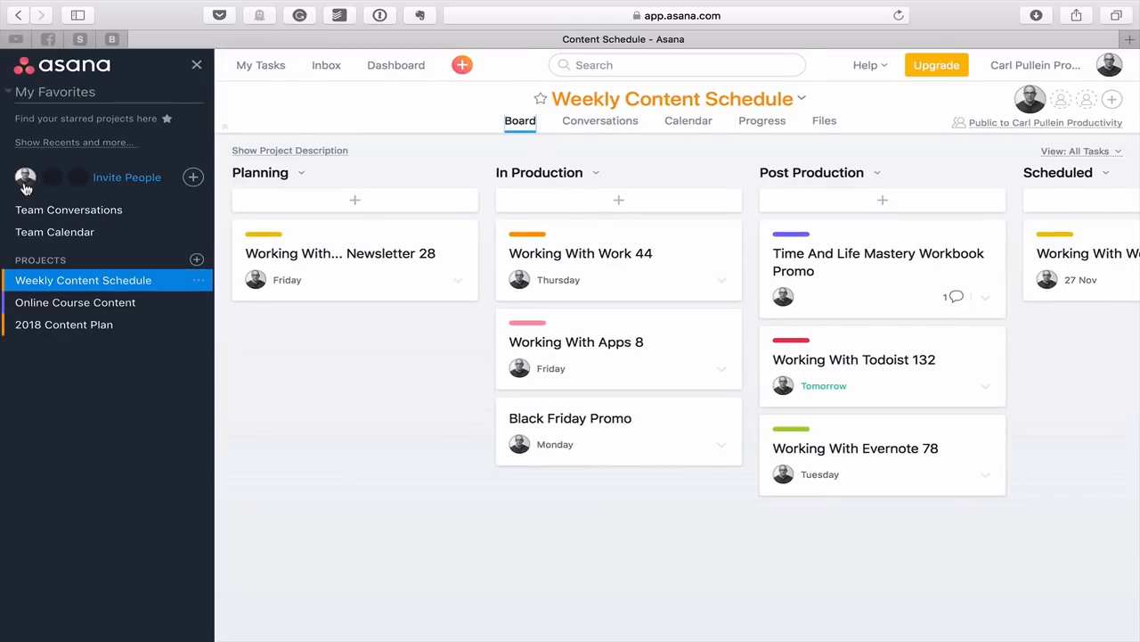
{"action": "mouse_move", "coordinate": [128, 433]}
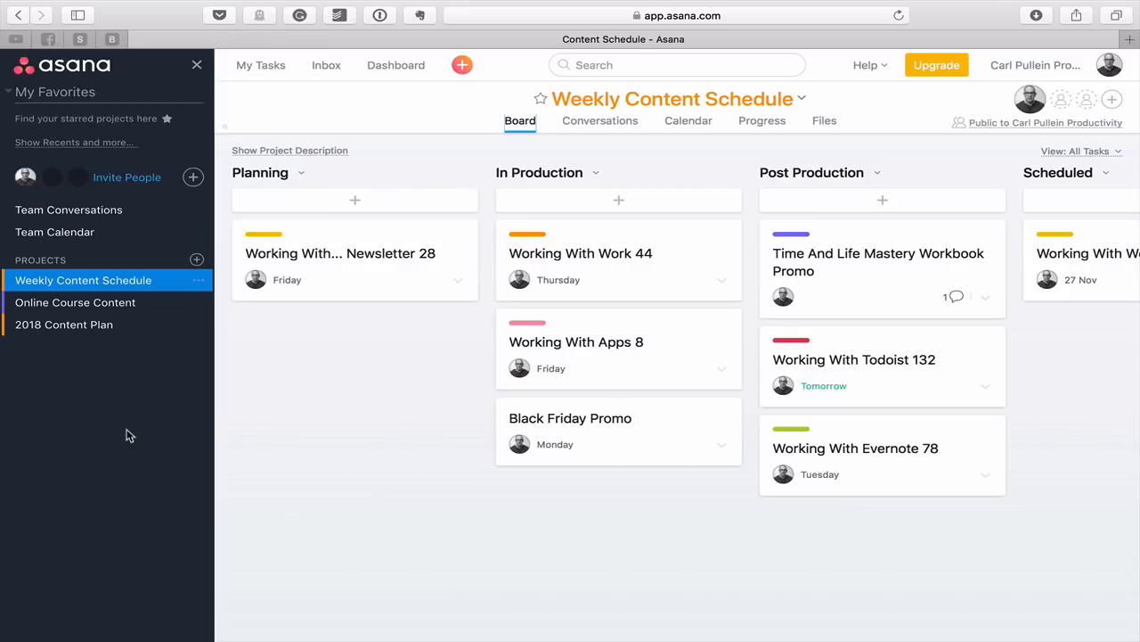
{"action": "mouse_move", "coordinate": [349, 278]}
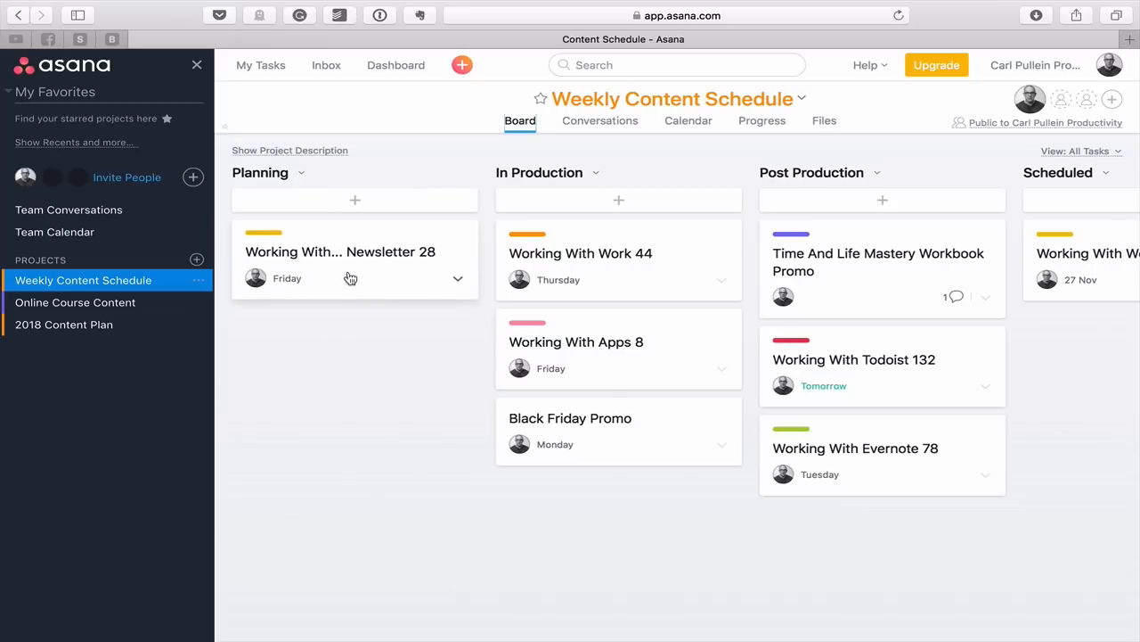
- Open the Newsletter 28 task pane and start a new subtask line under it
{"action": "left_click", "coordinate": [340, 251]}
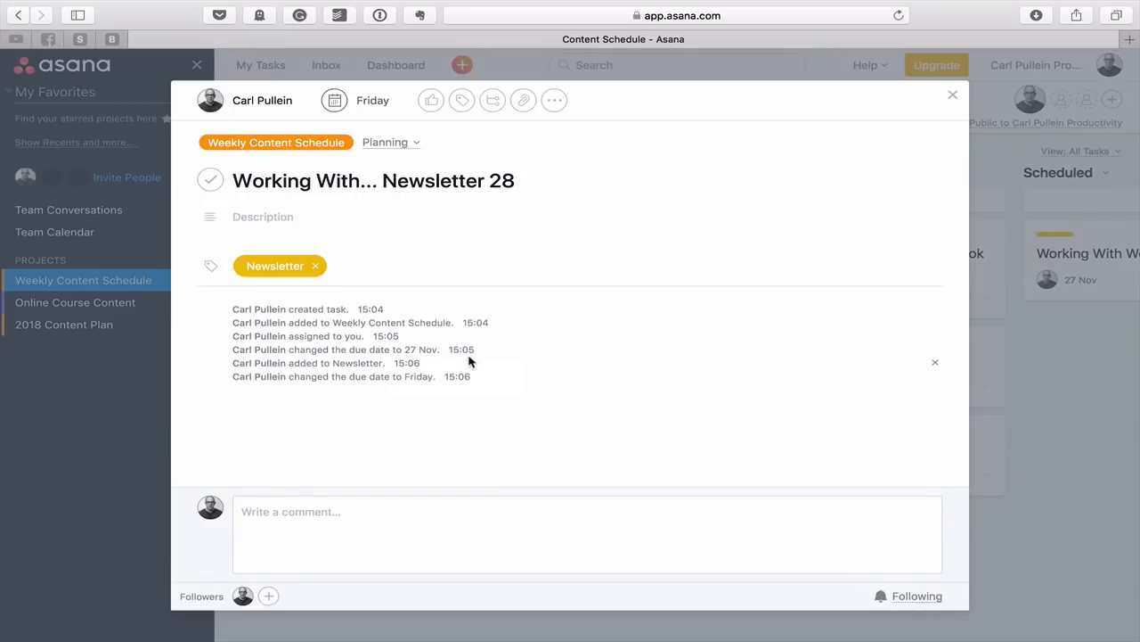
{"action": "mouse_move", "coordinate": [449, 429]}
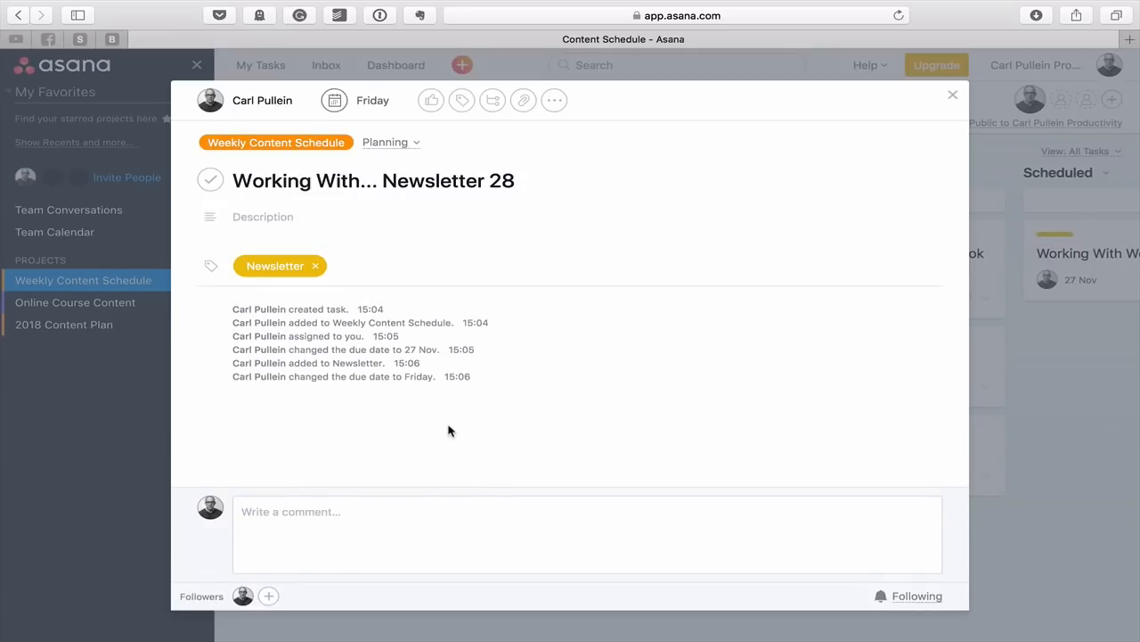
{"action": "mouse_move", "coordinate": [570, 306]}
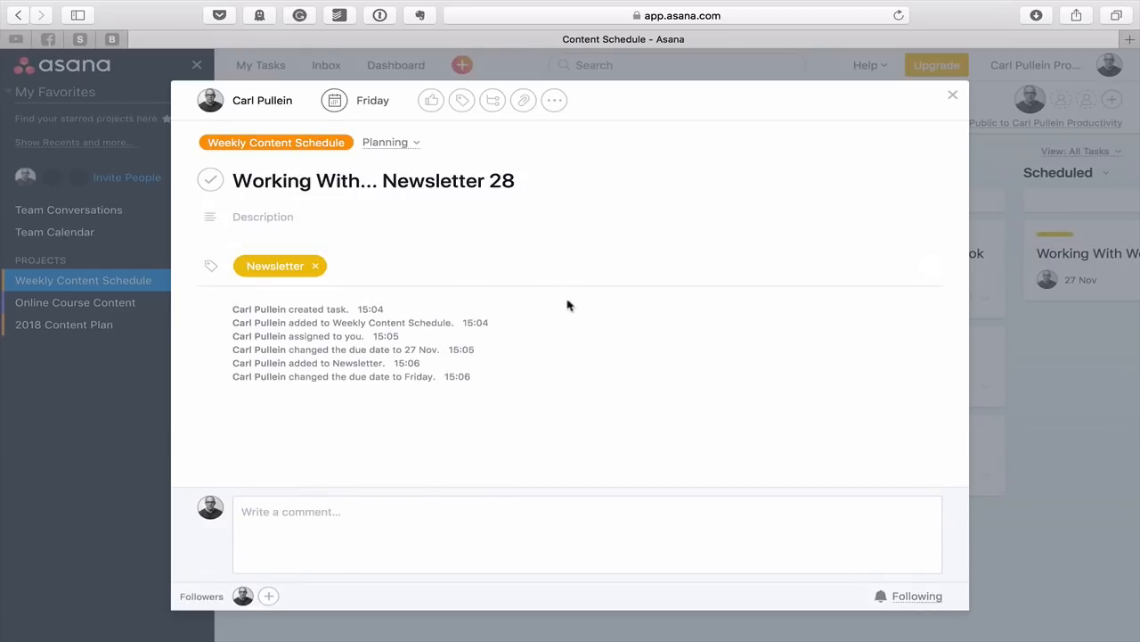
{"action": "mouse_move", "coordinate": [642, 424]}
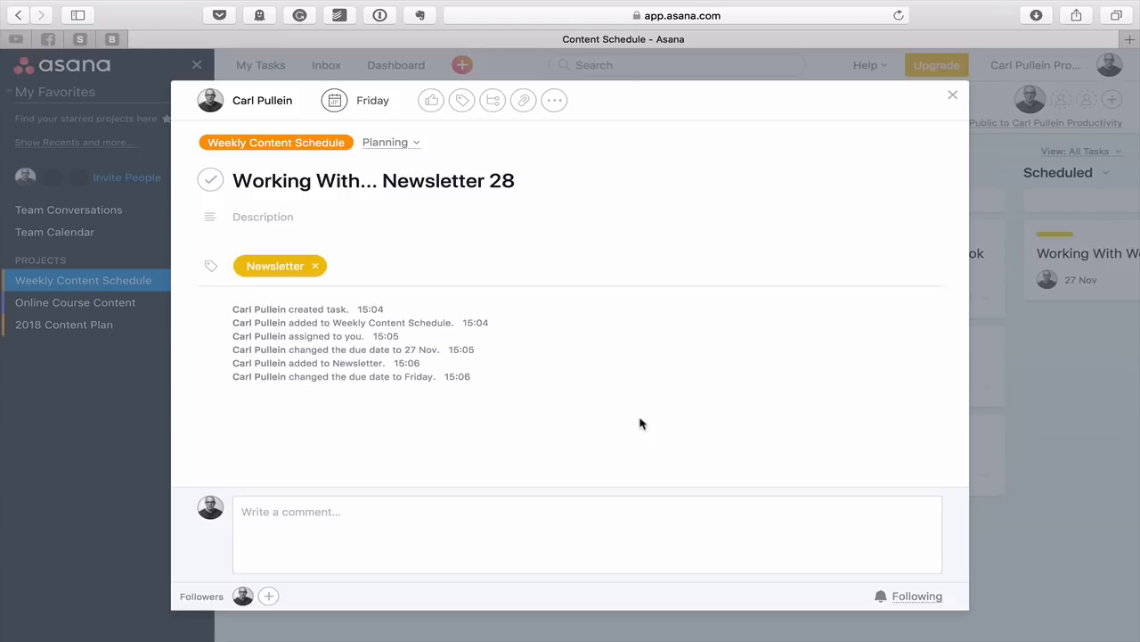
{"action": "mouse_move", "coordinate": [577, 299]}
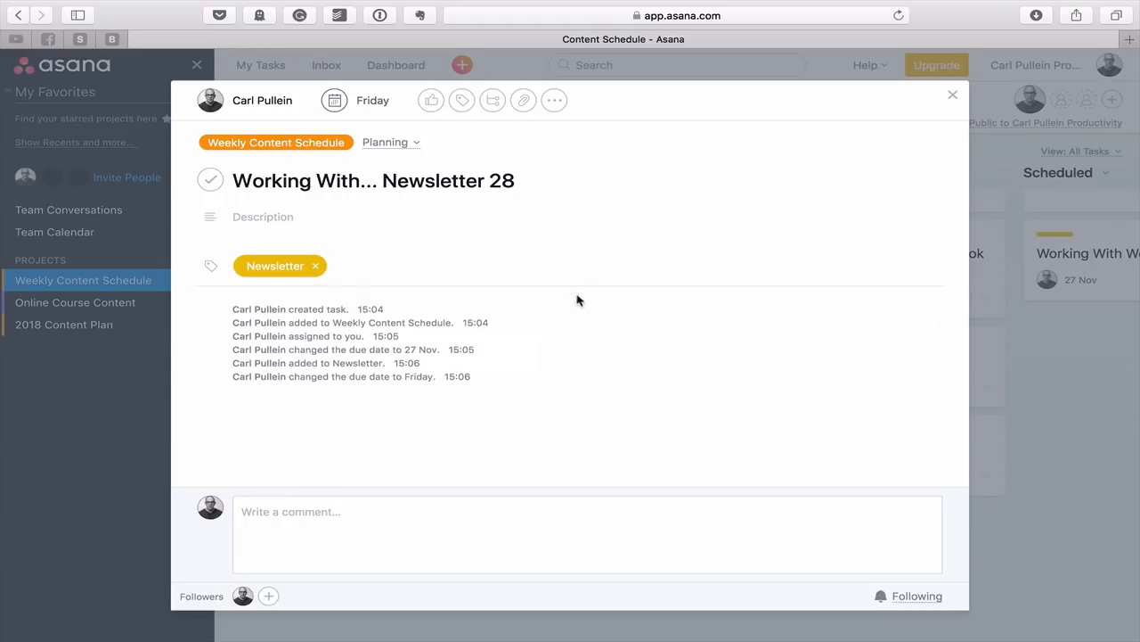
{"action": "left_click", "coordinate": [345, 223]}
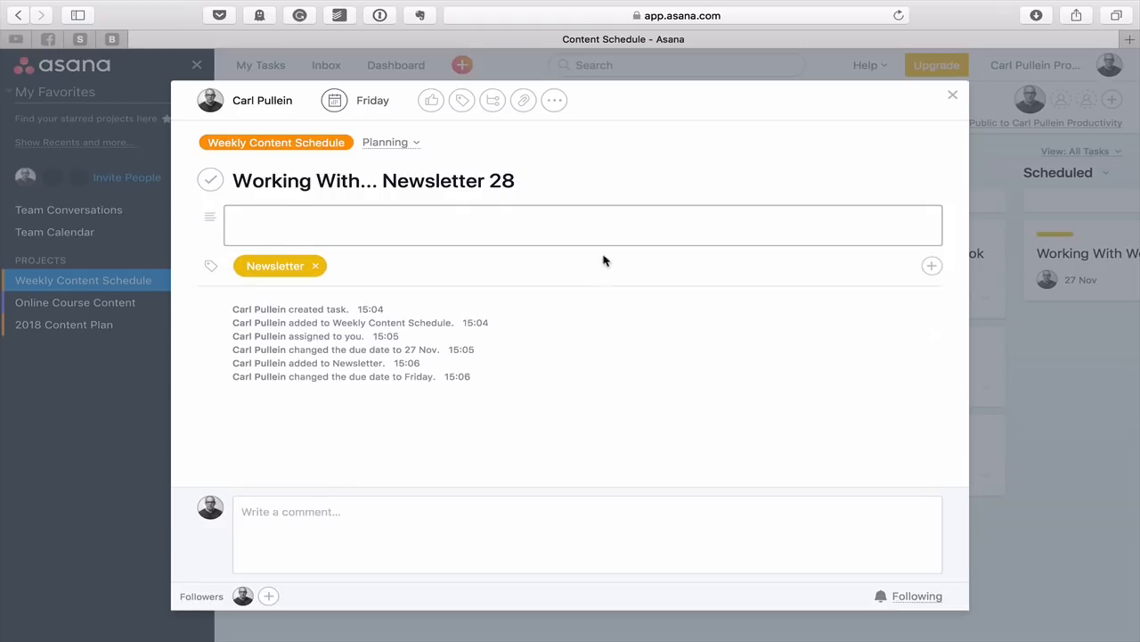
{"action": "mouse_move", "coordinate": [461, 120]}
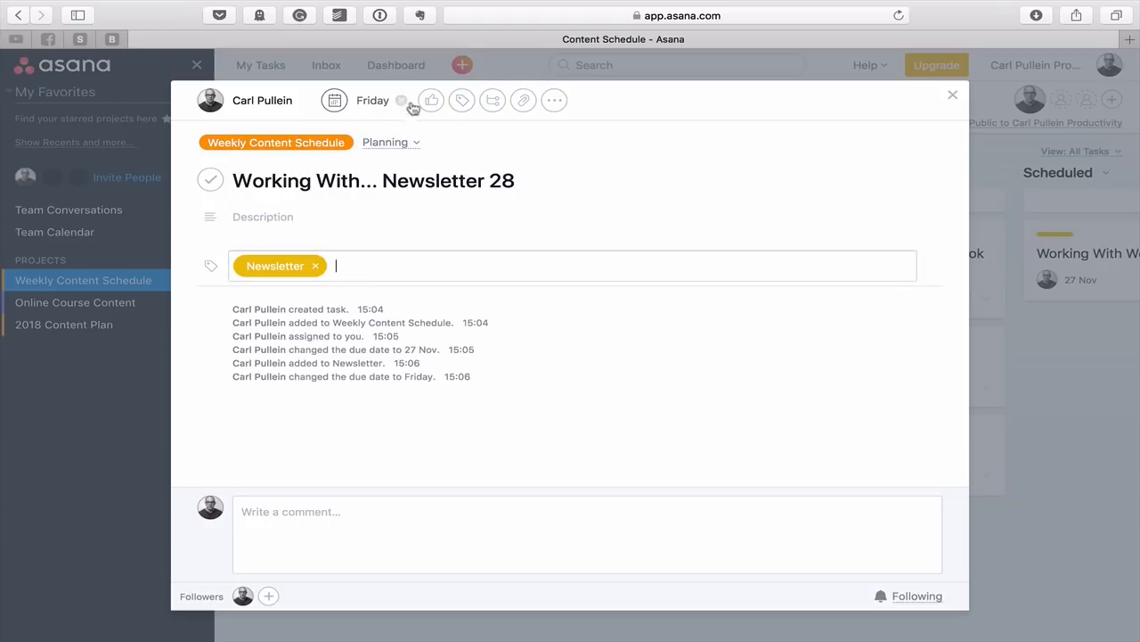
{"action": "left_click", "coordinate": [492, 100]}
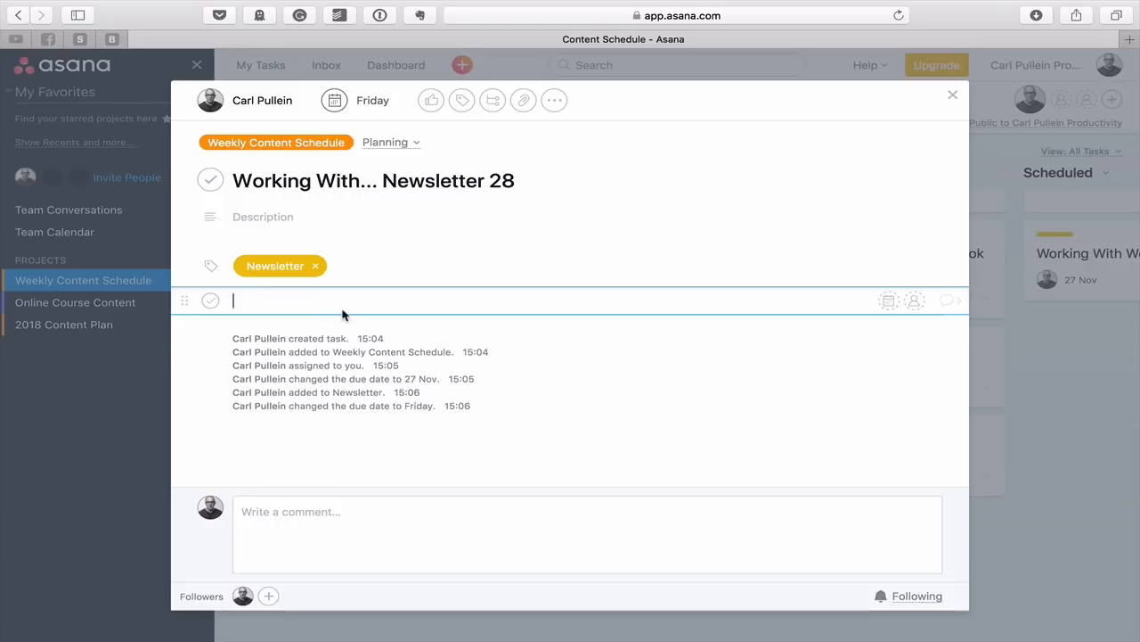
- Name the new subtask 'Collect articles I read all week'
{"action": "type", "text": "C"}
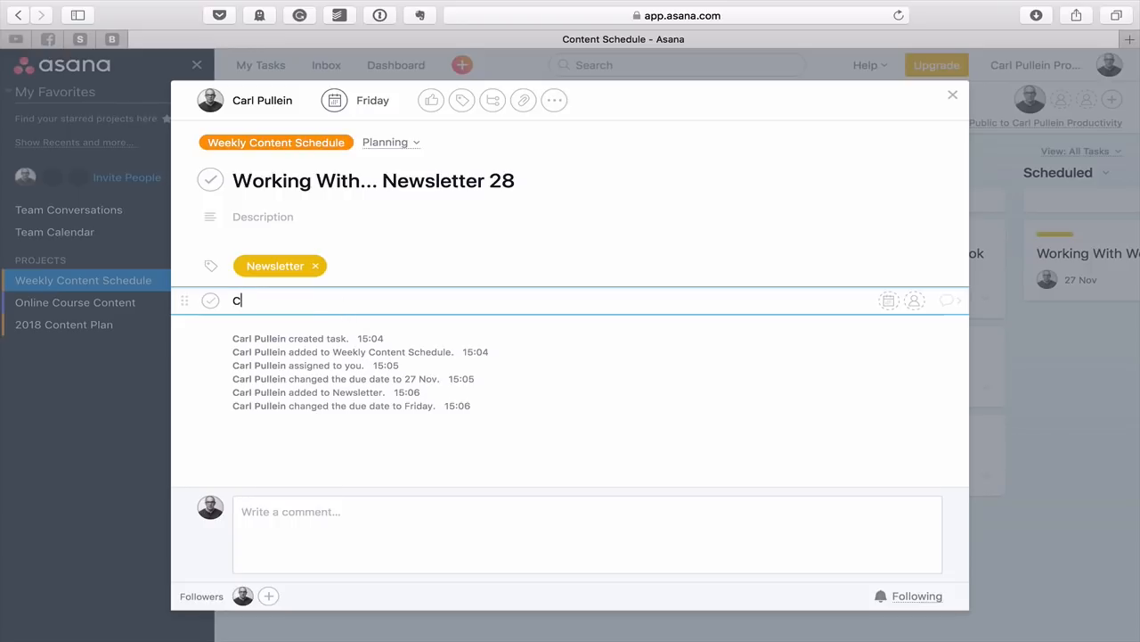
{"action": "type", "text": "llect a"}
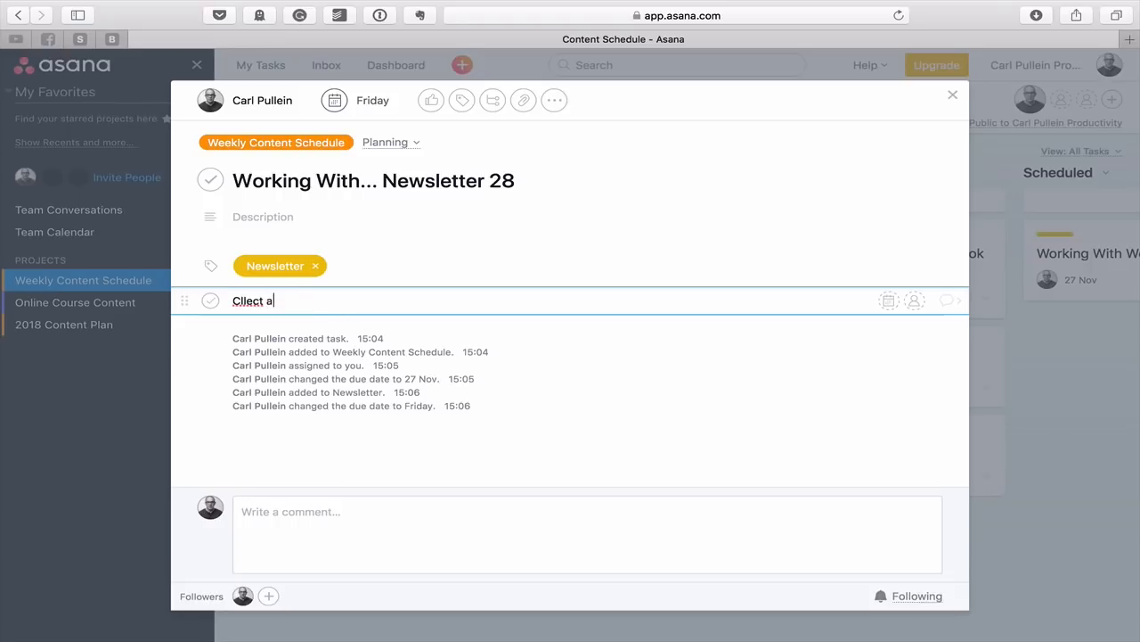
{"action": "type", "text": "rticles I rea"}
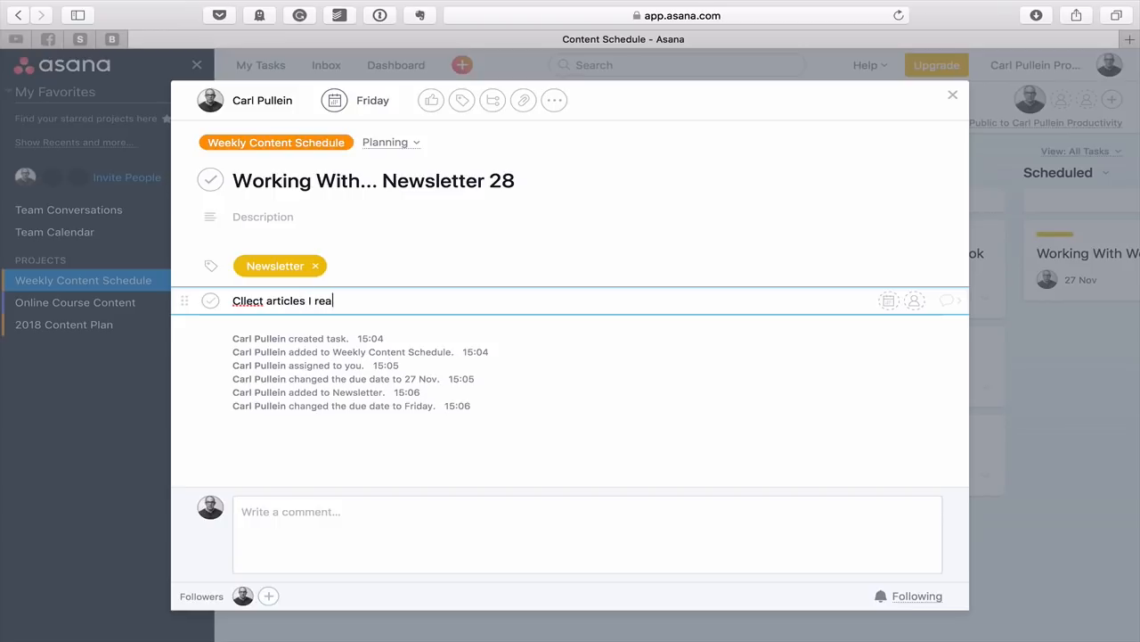
{"action": "type", "text": "d all week"}
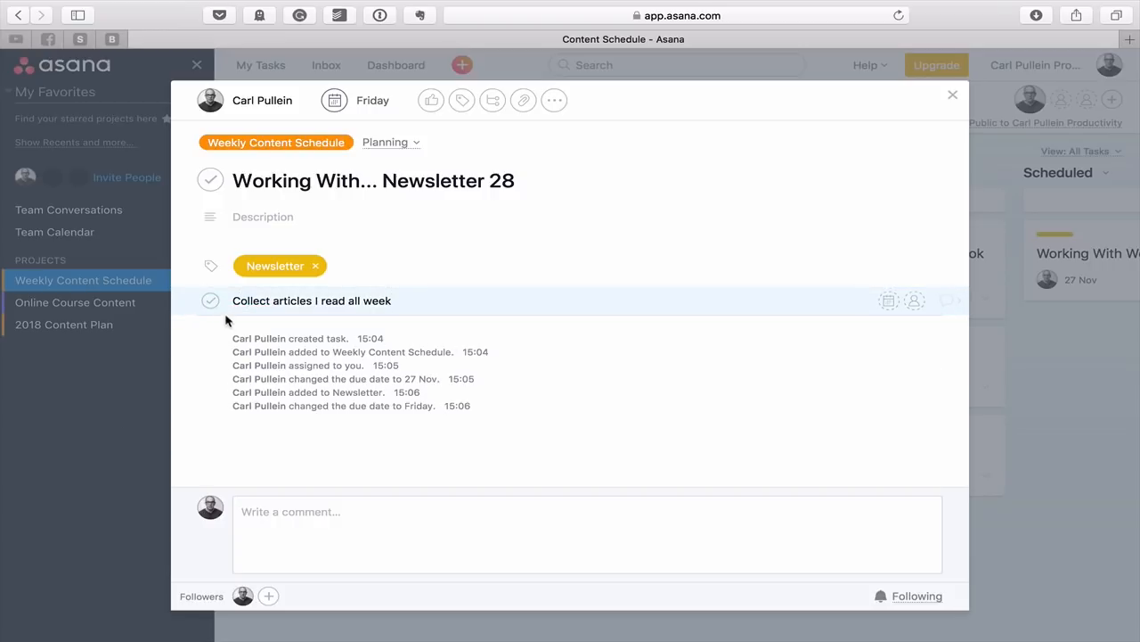
{"action": "mouse_move", "coordinate": [953, 96]}
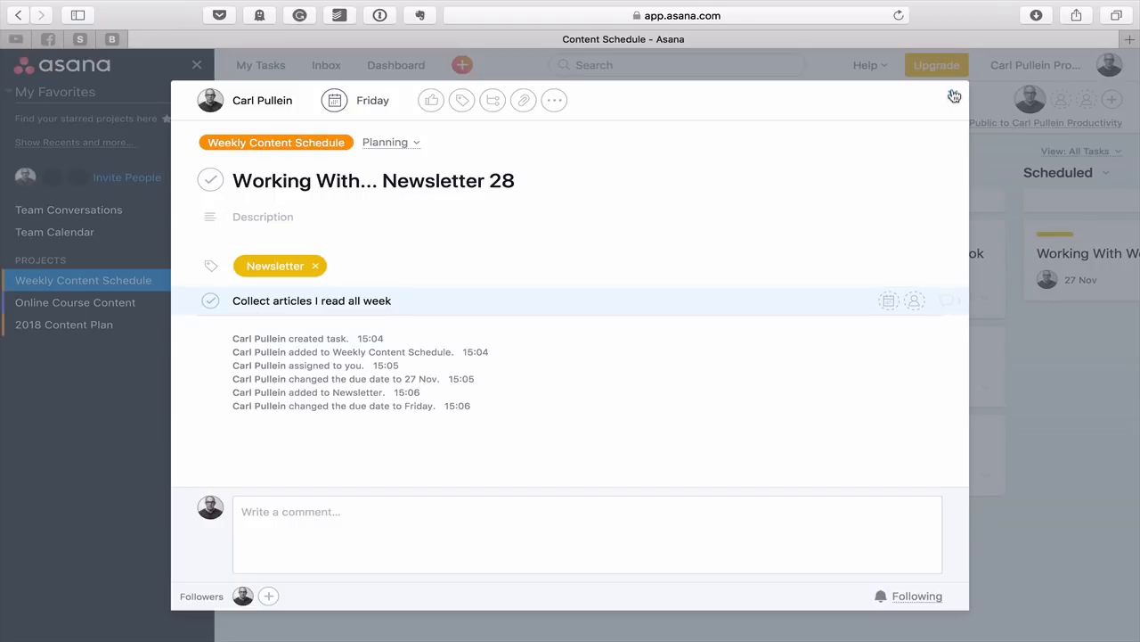
- Close the Newsletter 28 task pane, leaving the board with all stage columns showing
{"action": "left_click", "coordinate": [956, 96]}
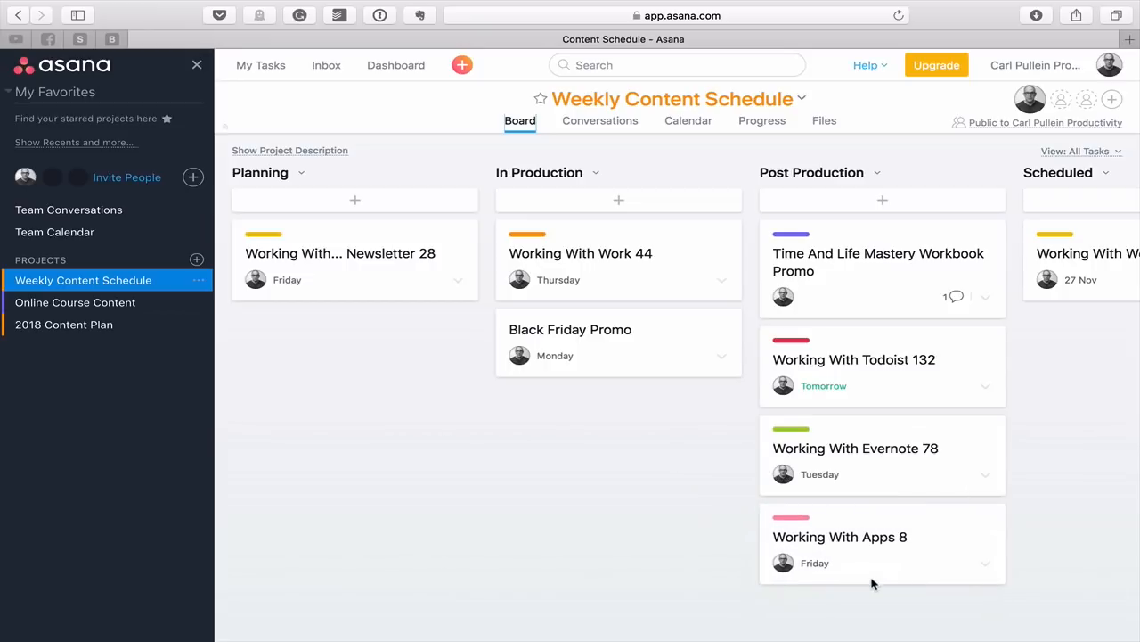
{"action": "mouse_move", "coordinate": [877, 553]}
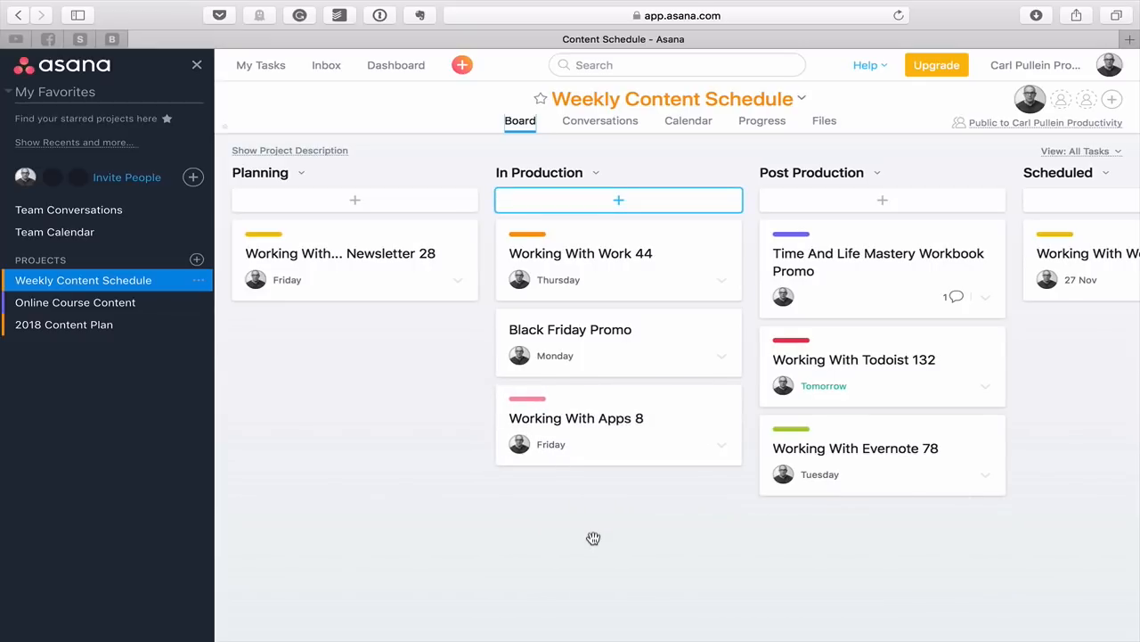
- Scroll the board right to reveal the Scheduled and Published columns
{"action": "scroll", "scroll_direction": "right", "scroll_amount": 3}
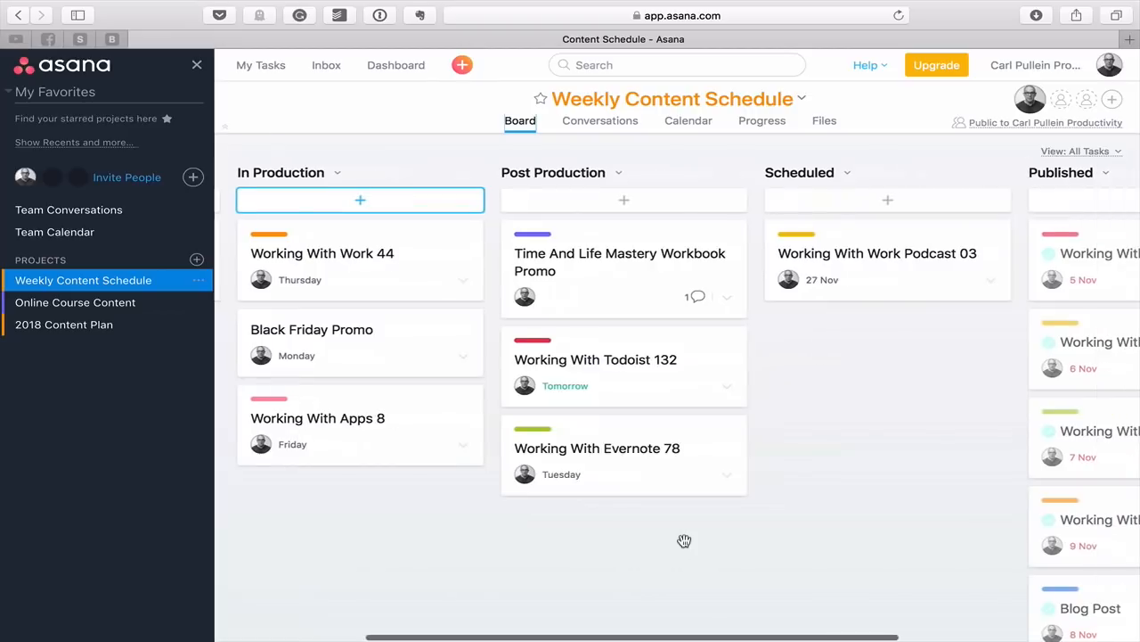
{"action": "mouse_move", "coordinate": [610, 335]}
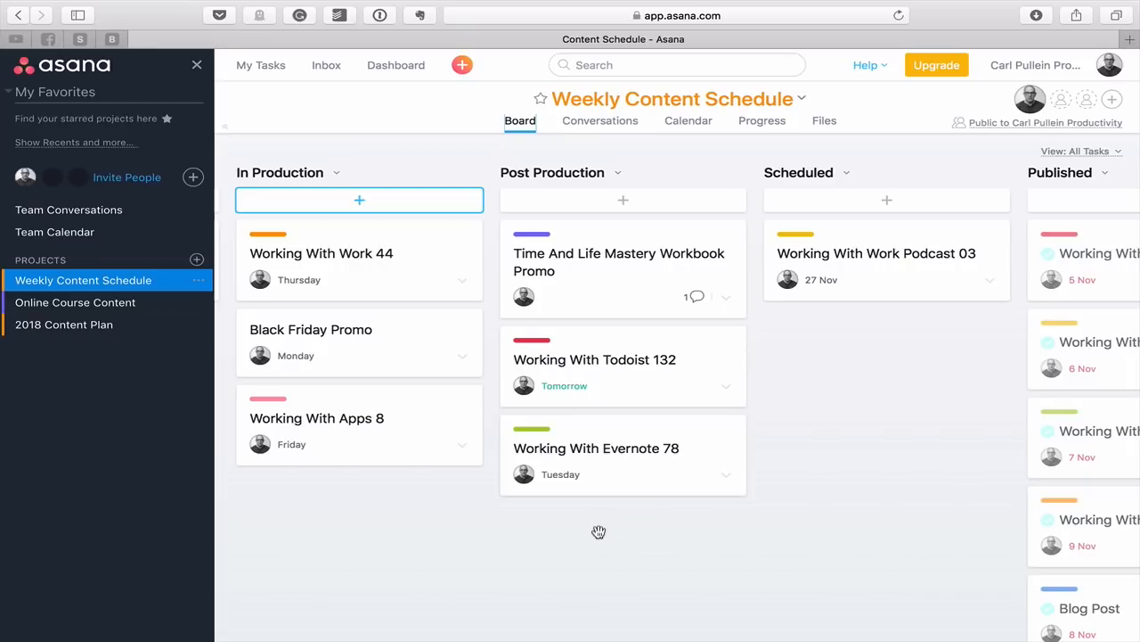
{"action": "mouse_move", "coordinate": [670, 378]}
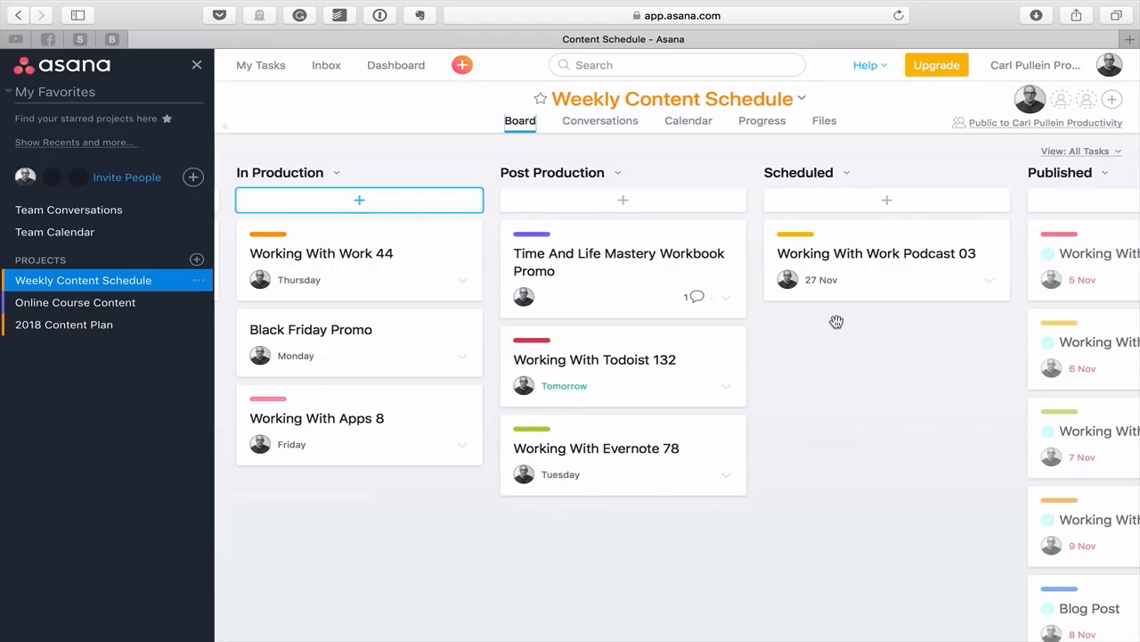
{"action": "scroll", "scroll_direction": "right", "scroll_amount": 3}
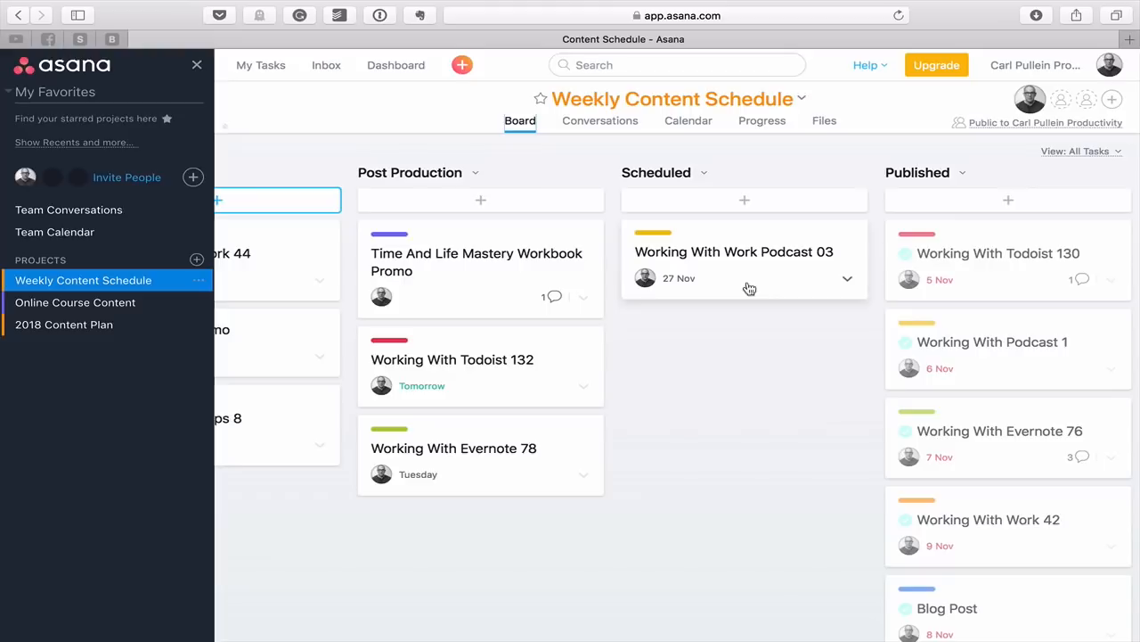
{"action": "left_click", "coordinate": [734, 251]}
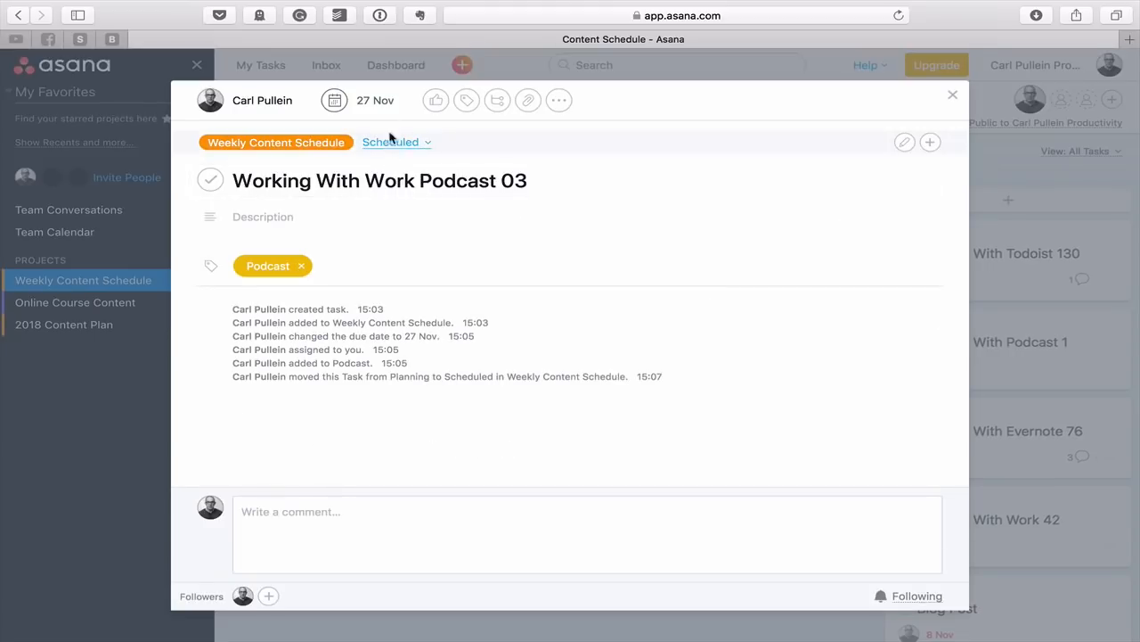
{"action": "left_click", "coordinate": [335, 99]}
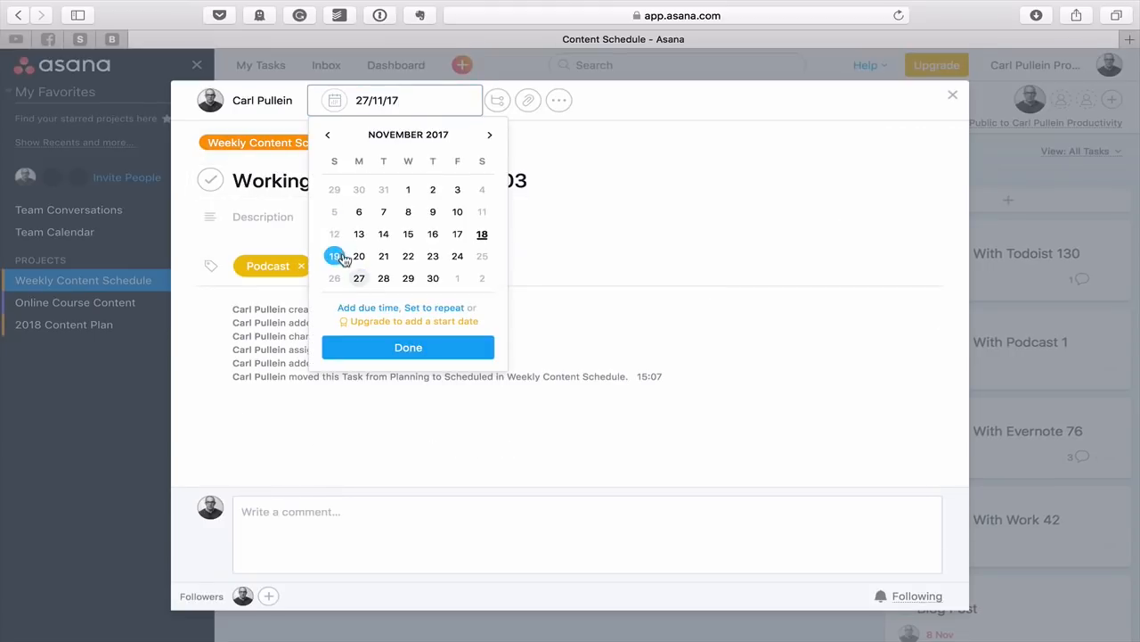
{"action": "left_click", "coordinate": [409, 346]}
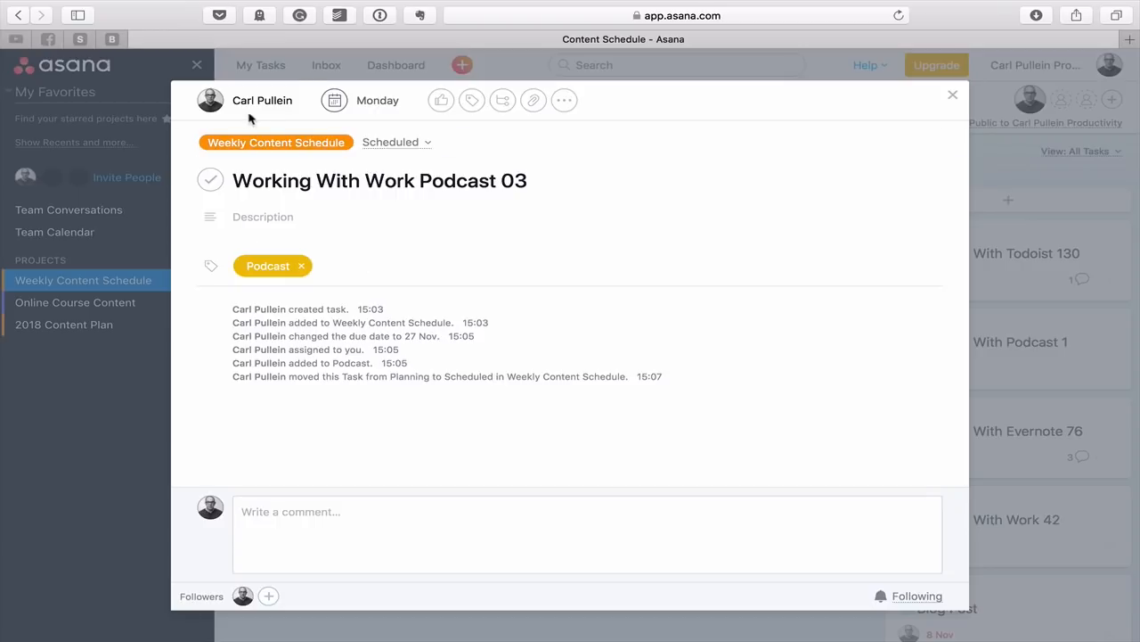
{"action": "left_click", "coordinate": [951, 94]}
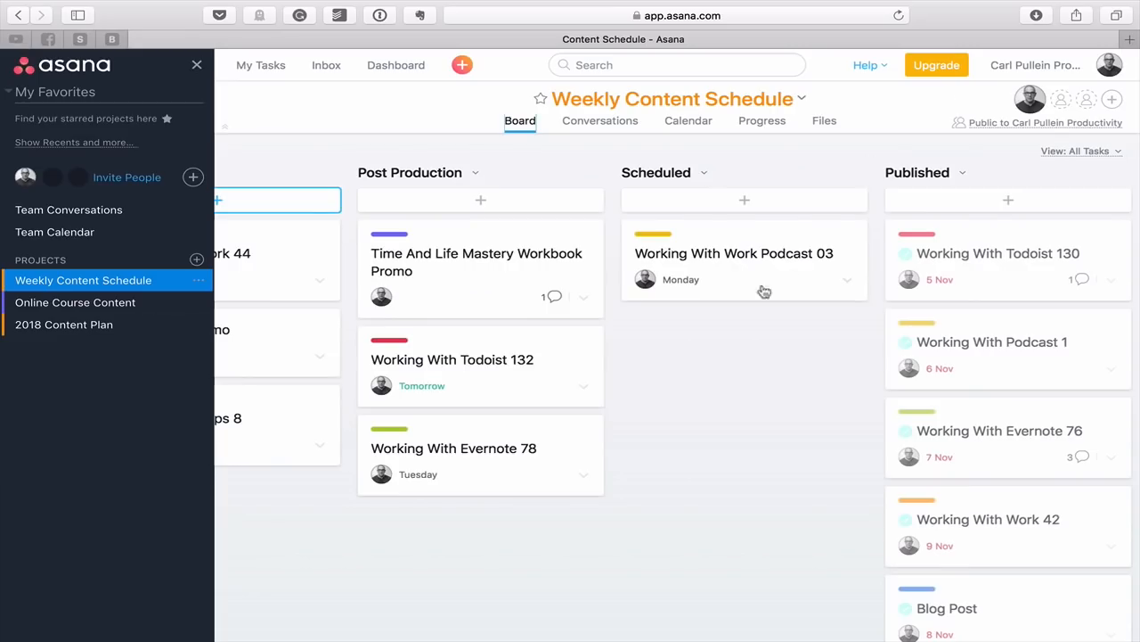
{"action": "mouse_move", "coordinate": [716, 382]}
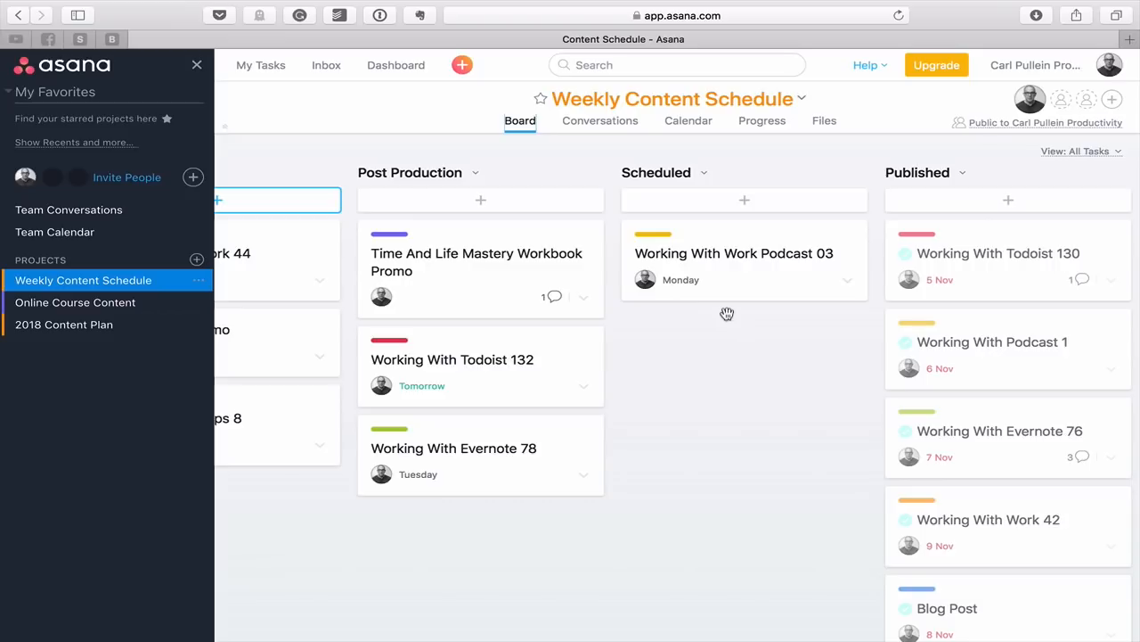
{"action": "left_click", "coordinate": [734, 253]}
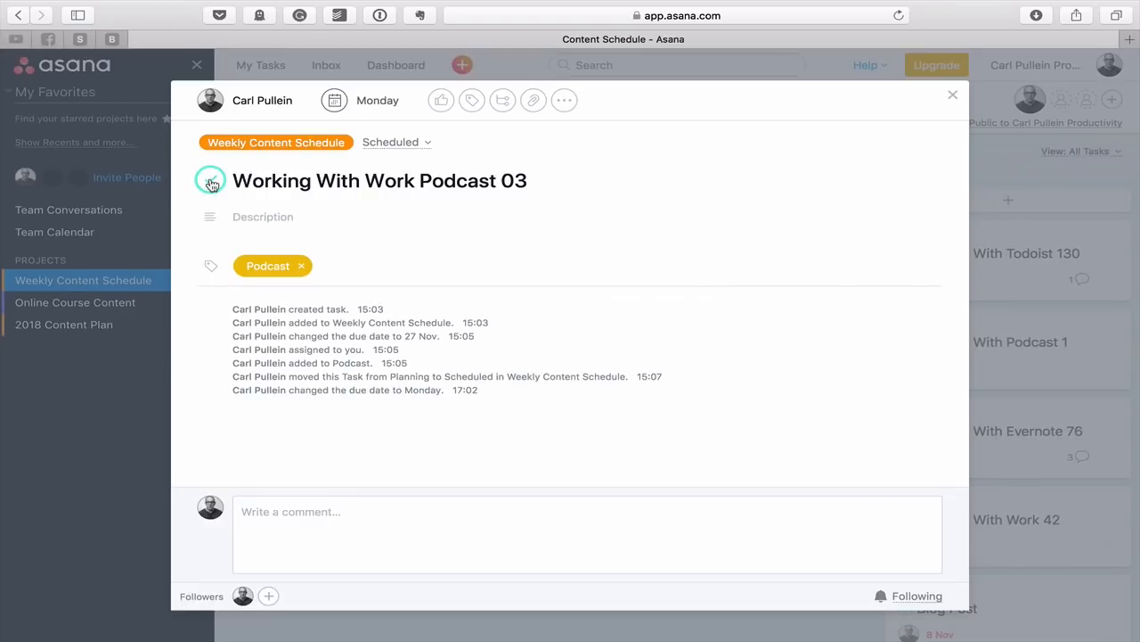
{"action": "left_click", "coordinate": [952, 94]}
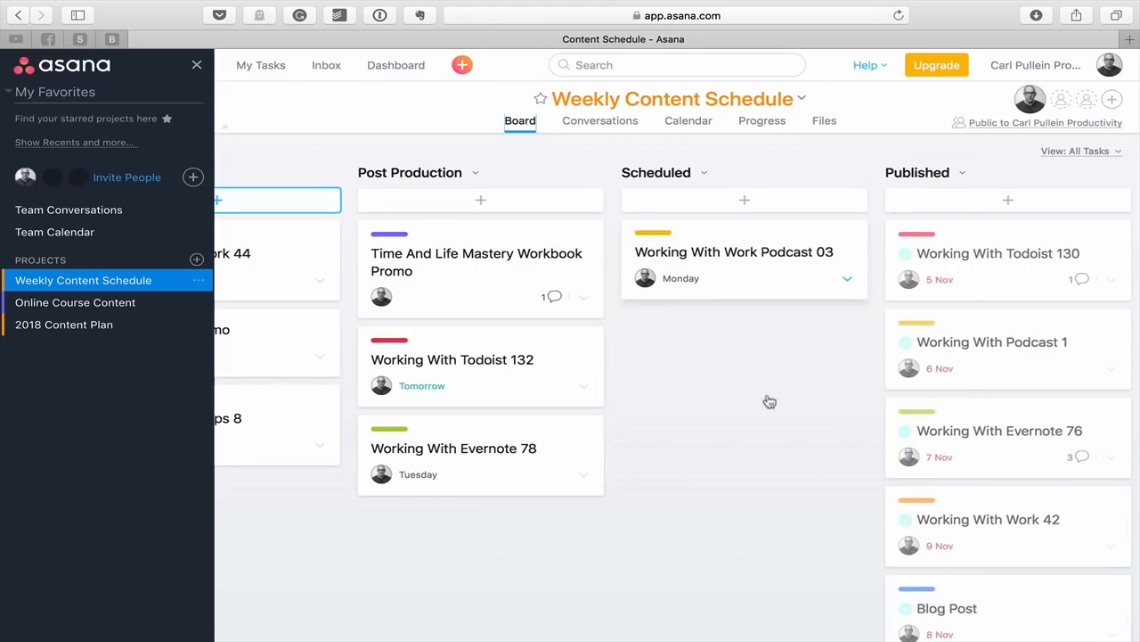
- Browse the Published column, then switch the Weekly Content Schedule project to Calendar view
{"action": "scroll", "scroll_direction": "right", "scroll_amount": 3}
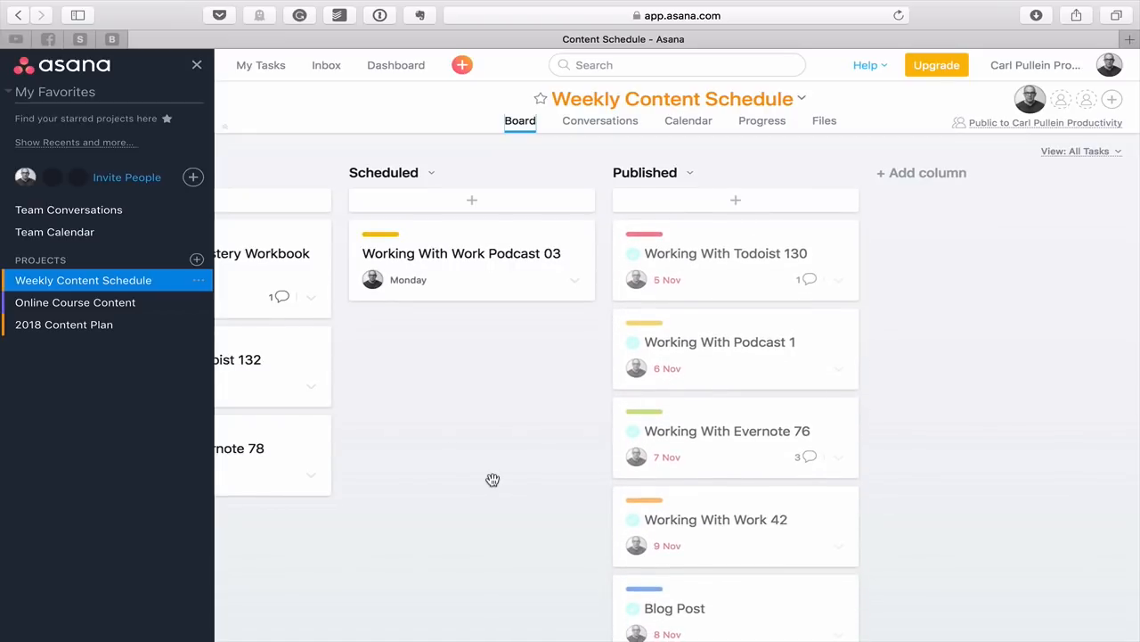
{"action": "mouse_move", "coordinate": [830, 161]}
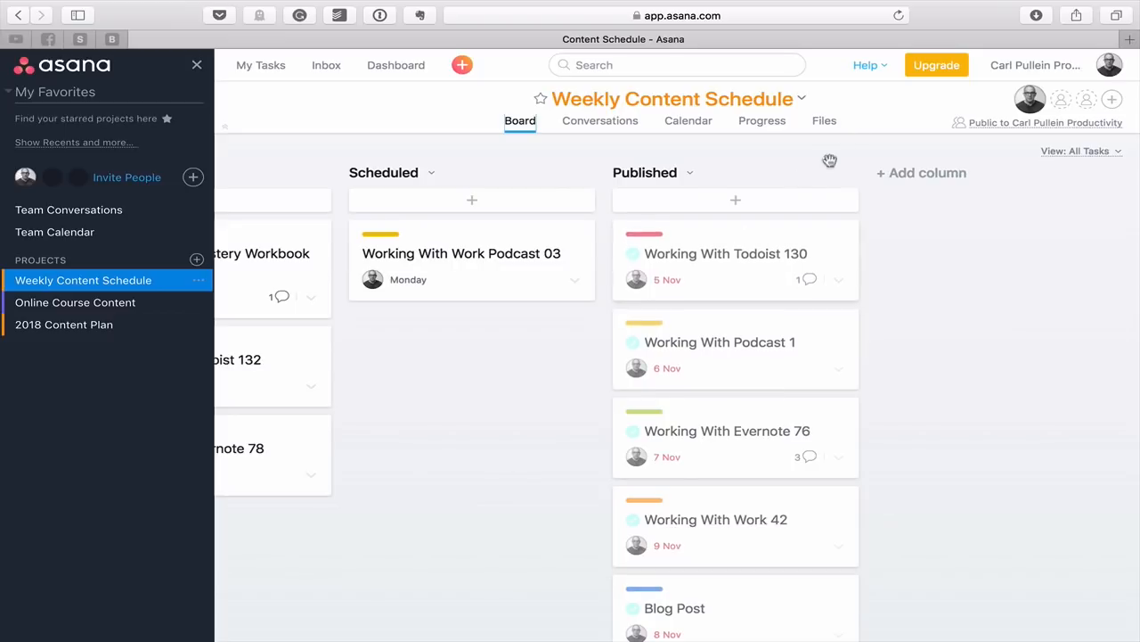
{"action": "scroll", "scroll_direction": "down", "scroll_amount": 3}
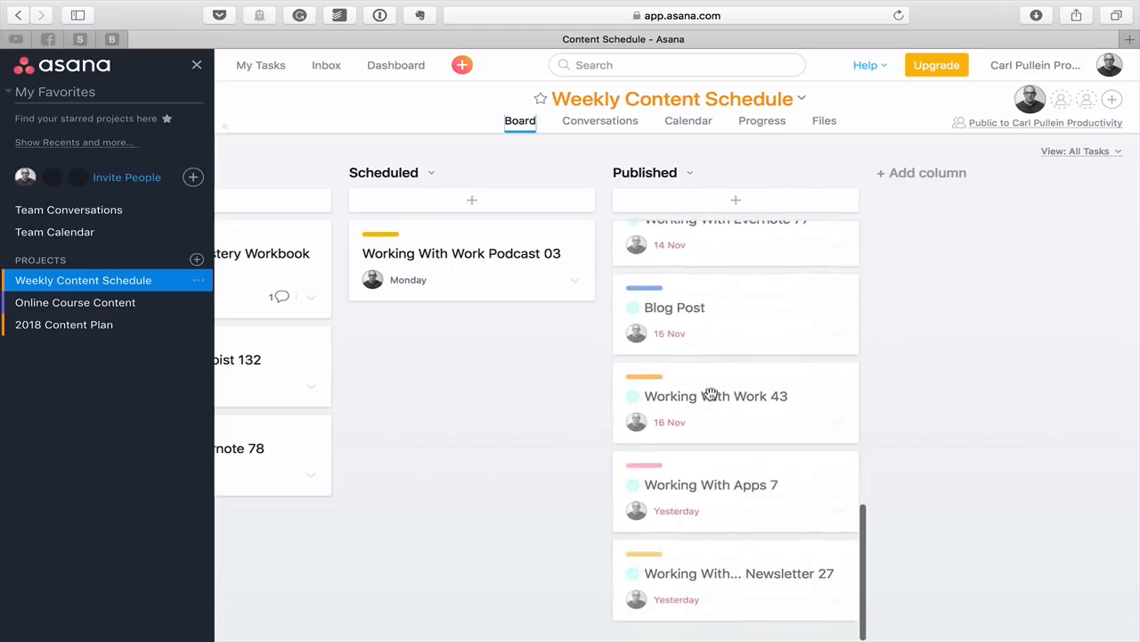
{"action": "scroll", "scroll_direction": "up", "scroll_amount": 3}
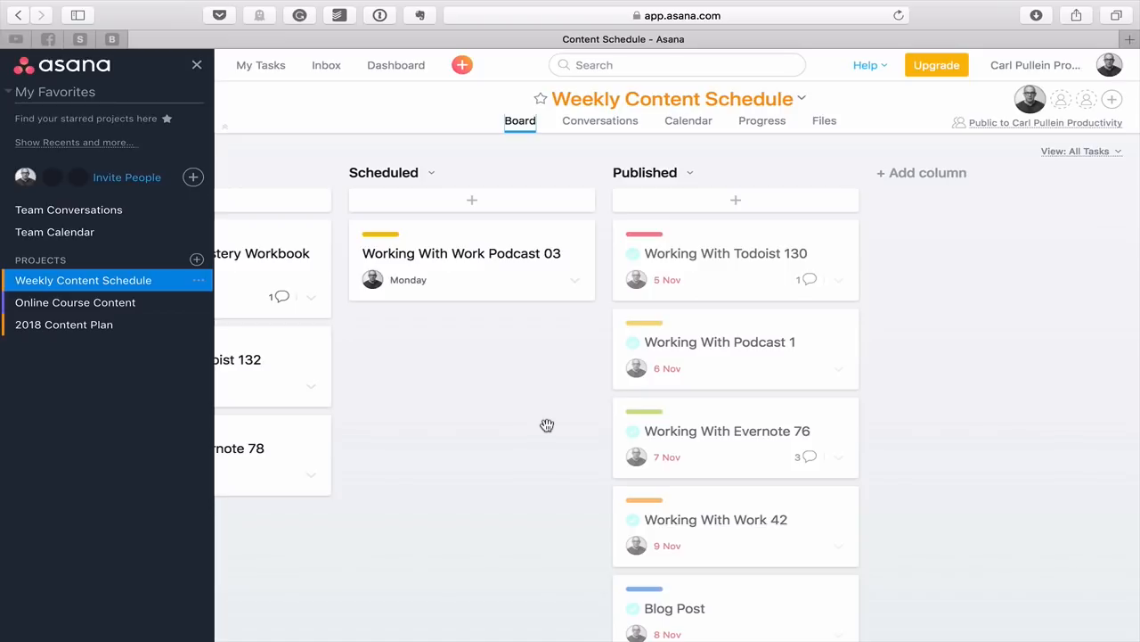
{"action": "left_click", "coordinate": [688, 121]}
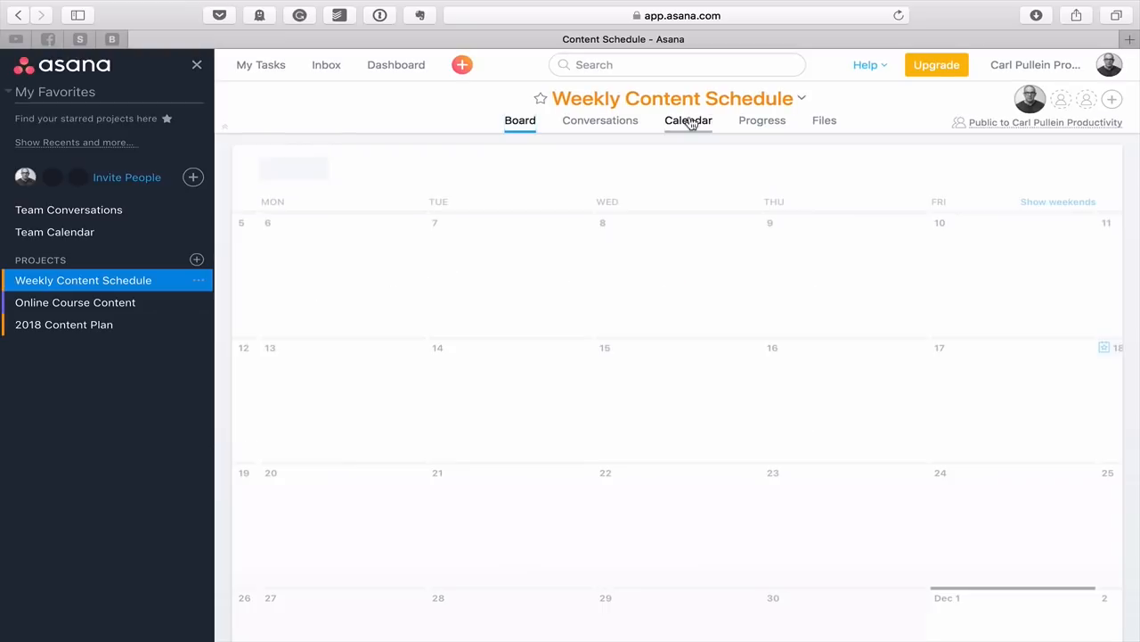
{"action": "left_click", "coordinate": [688, 121]}
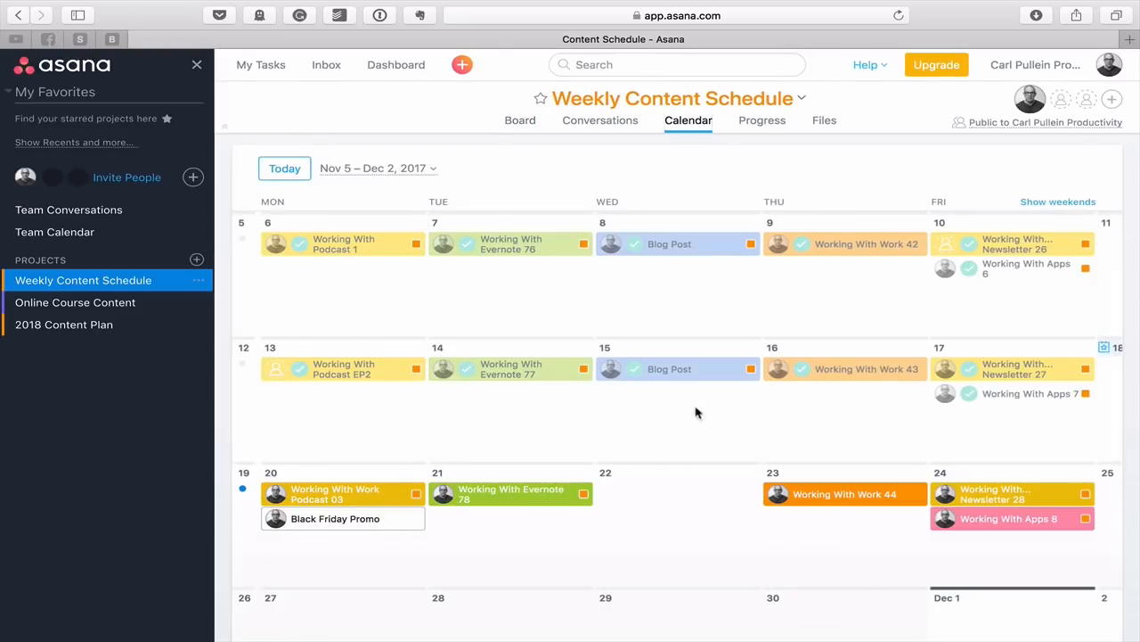
{"action": "mouse_move", "coordinate": [449, 460]}
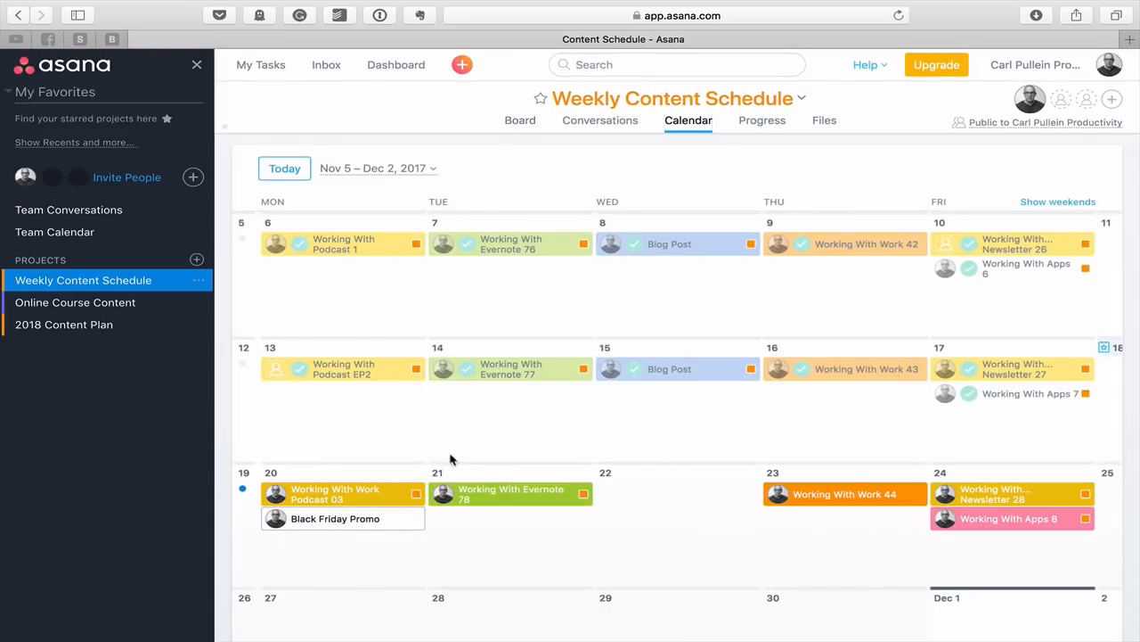
{"action": "mouse_move", "coordinate": [438, 426]}
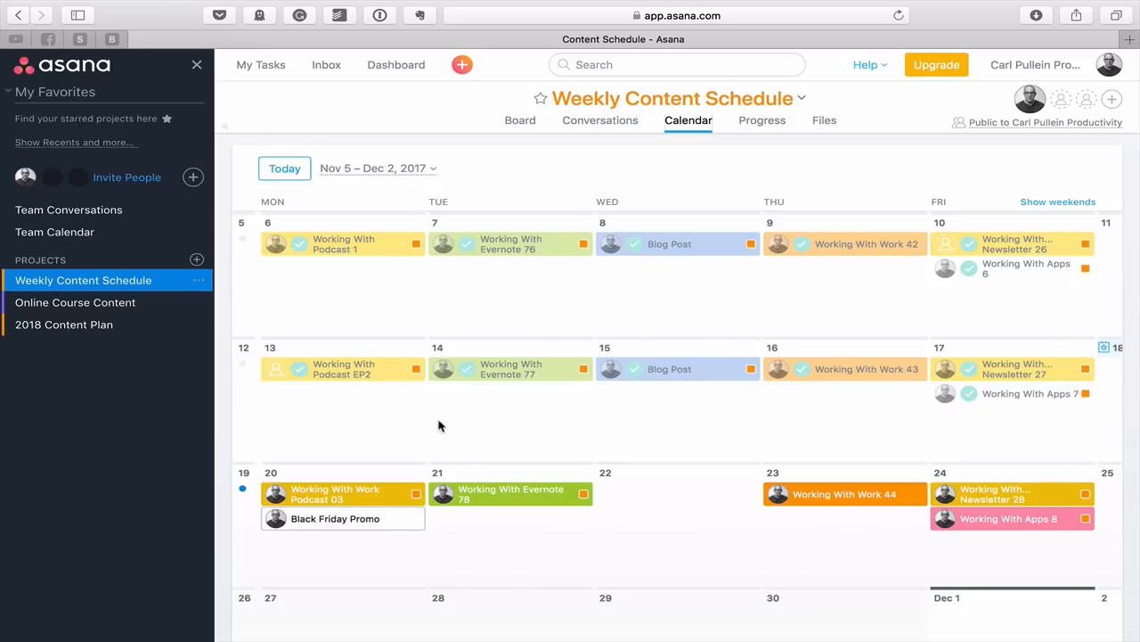
{"action": "mouse_move", "coordinate": [824, 375]}
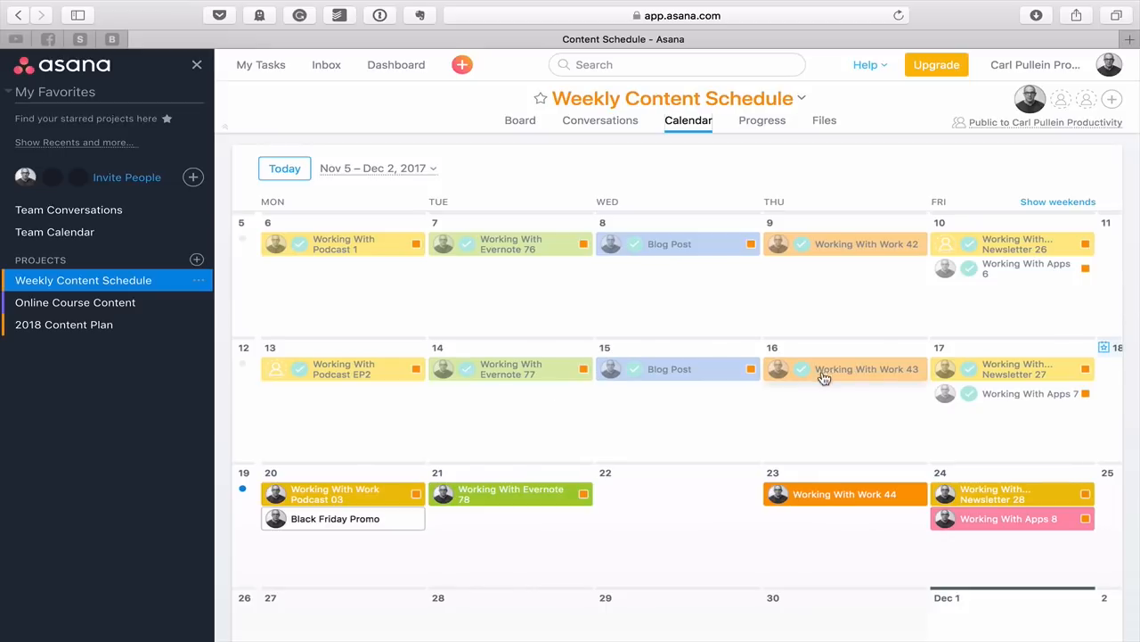
{"action": "mouse_move", "coordinate": [347, 287]}
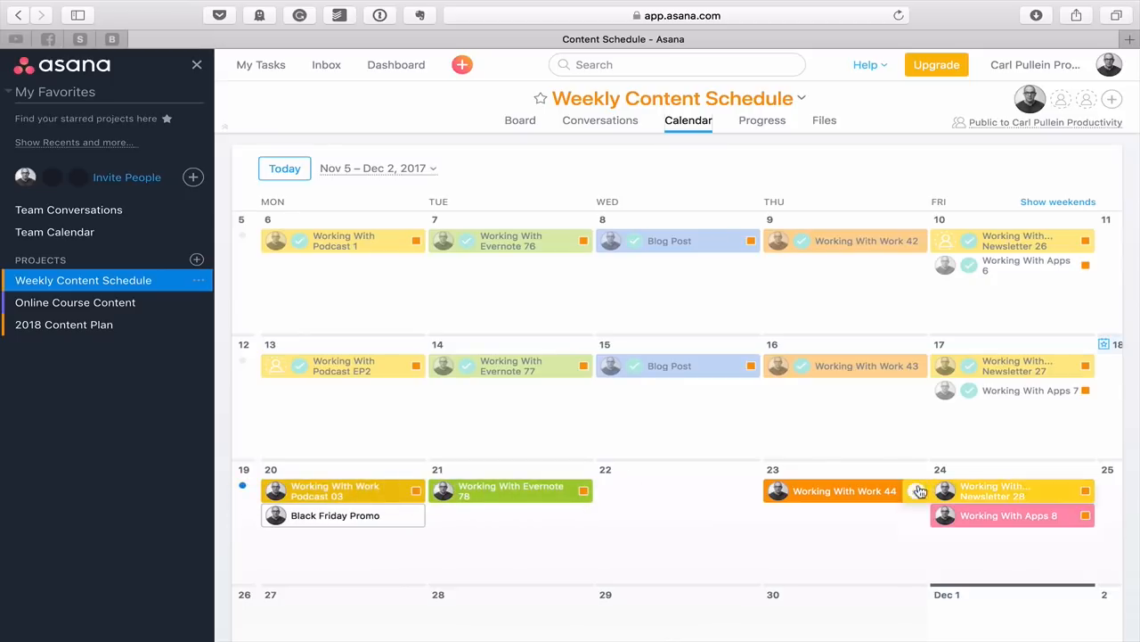
{"action": "mouse_move", "coordinate": [611, 492]}
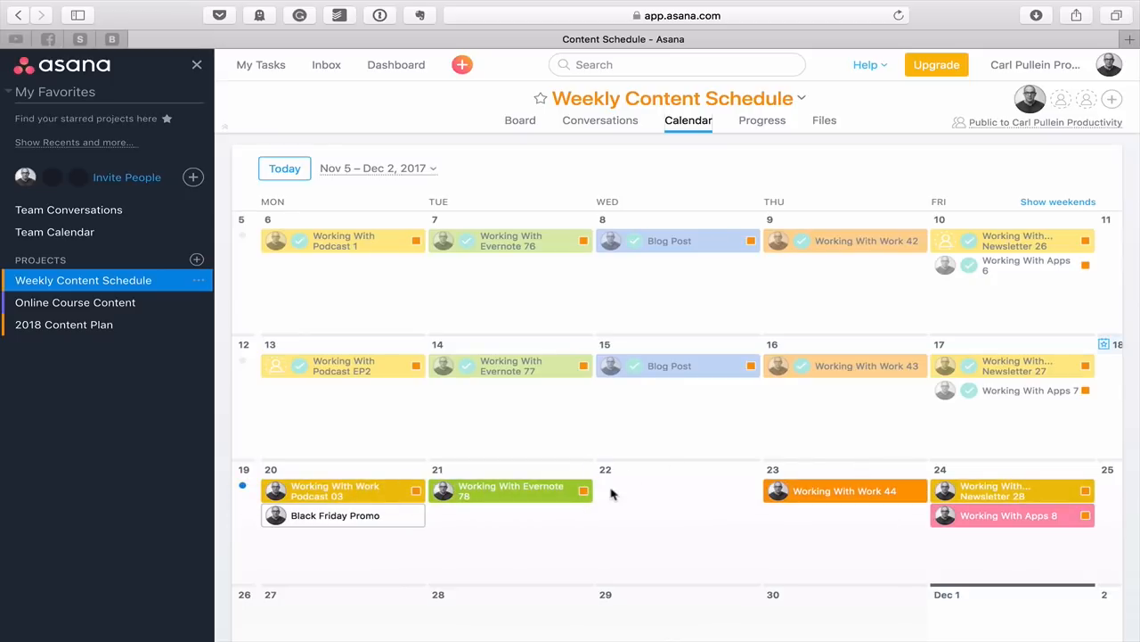
{"action": "mouse_move", "coordinate": [695, 488]}
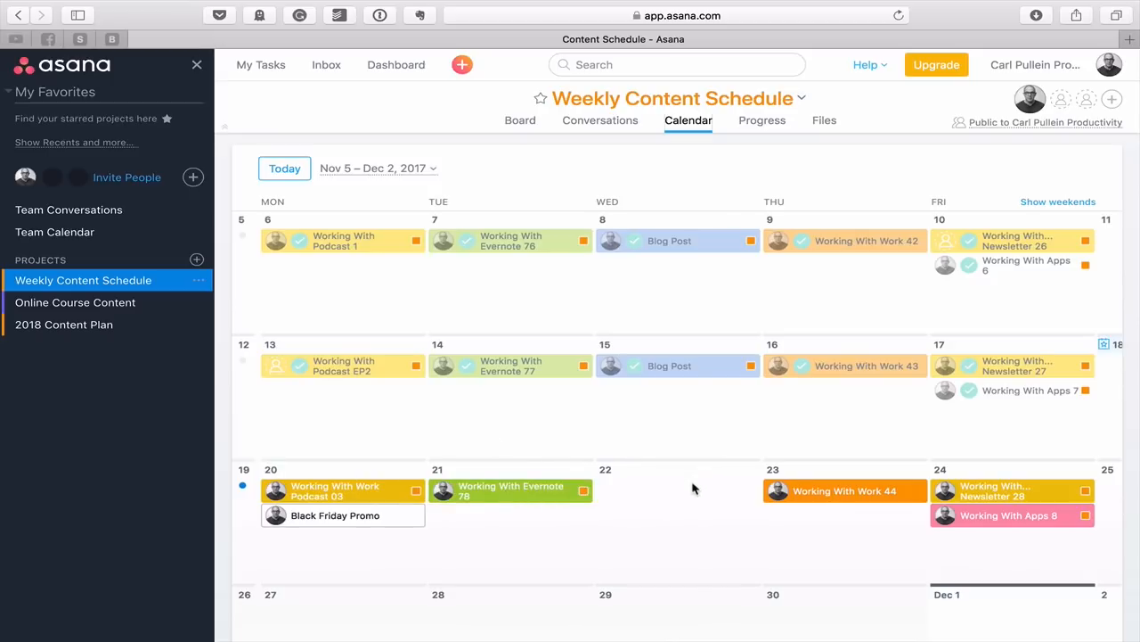
{"action": "mouse_move", "coordinate": [631, 97]}
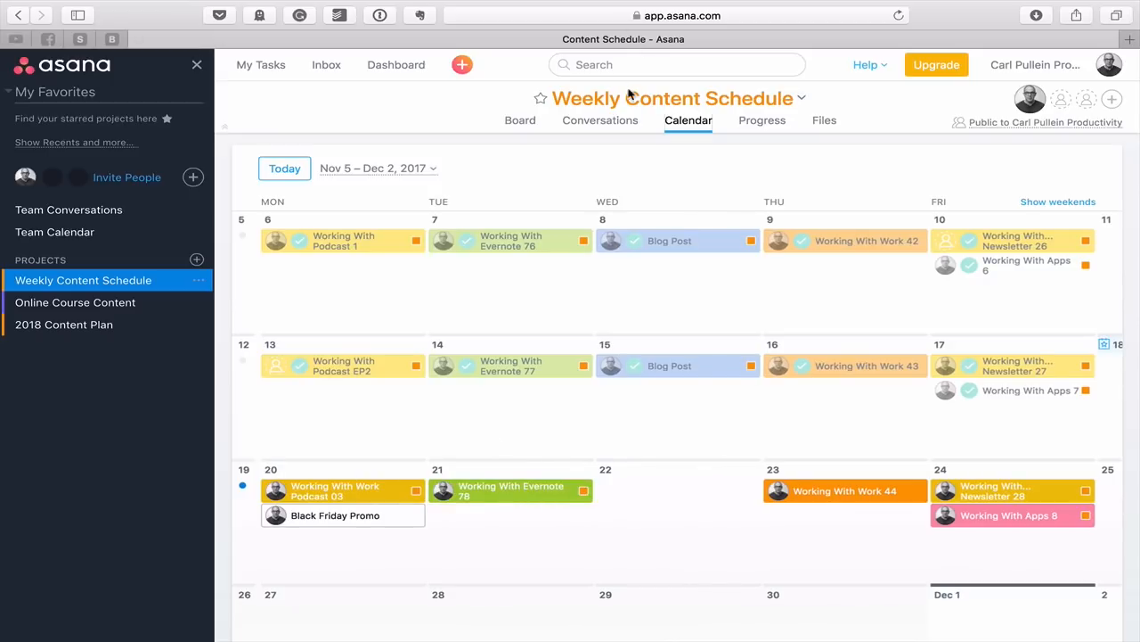
- Switch the Weekly Content Schedule project back to its Board layout of stage columns
{"action": "left_click", "coordinate": [521, 121]}
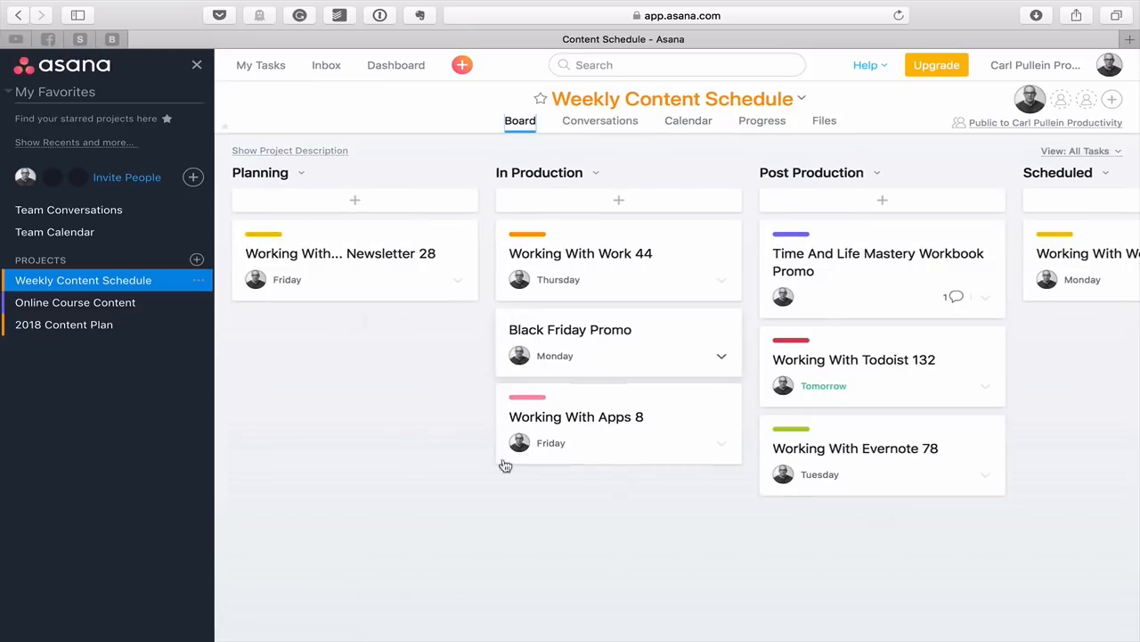
{"action": "mouse_move", "coordinate": [443, 458]}
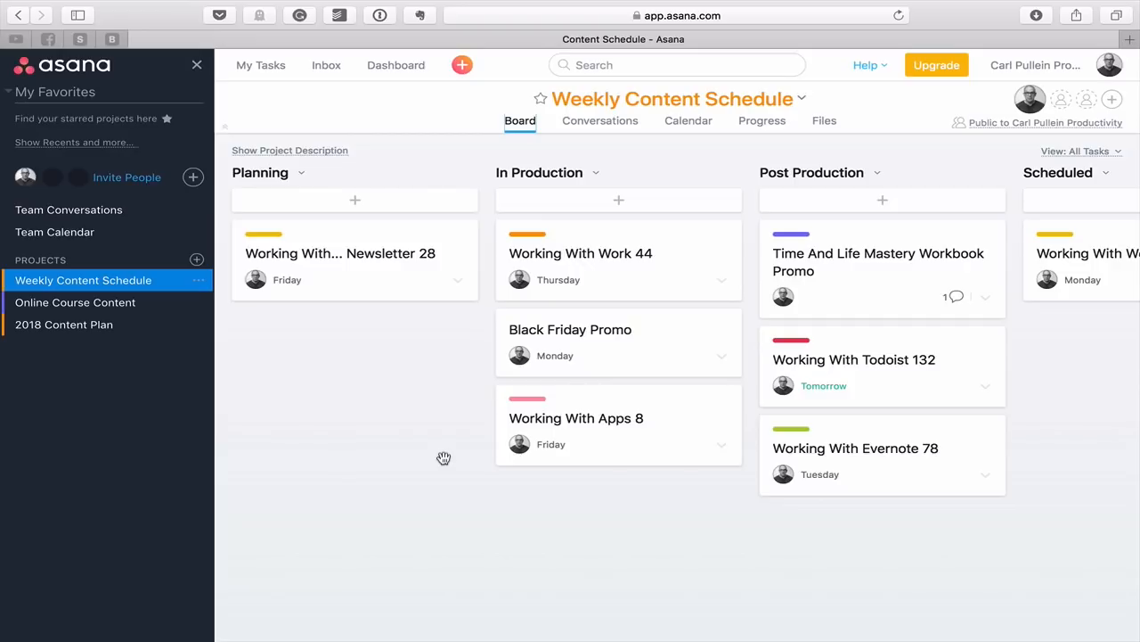
{"action": "mouse_move", "coordinate": [506, 427]}
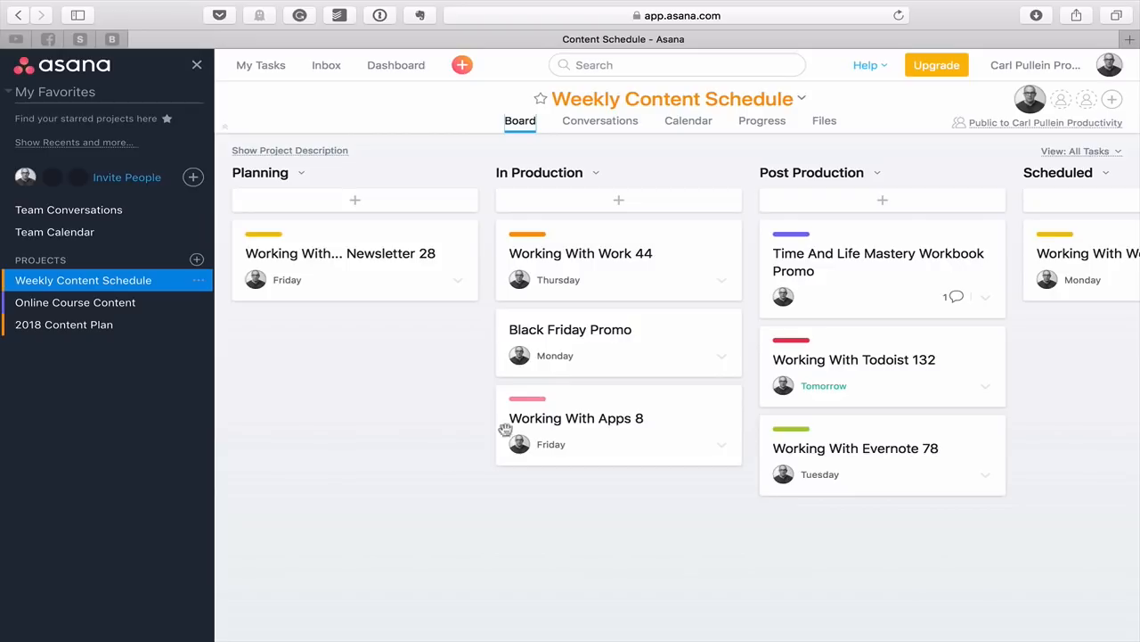
{"action": "mouse_move", "coordinate": [698, 149]}
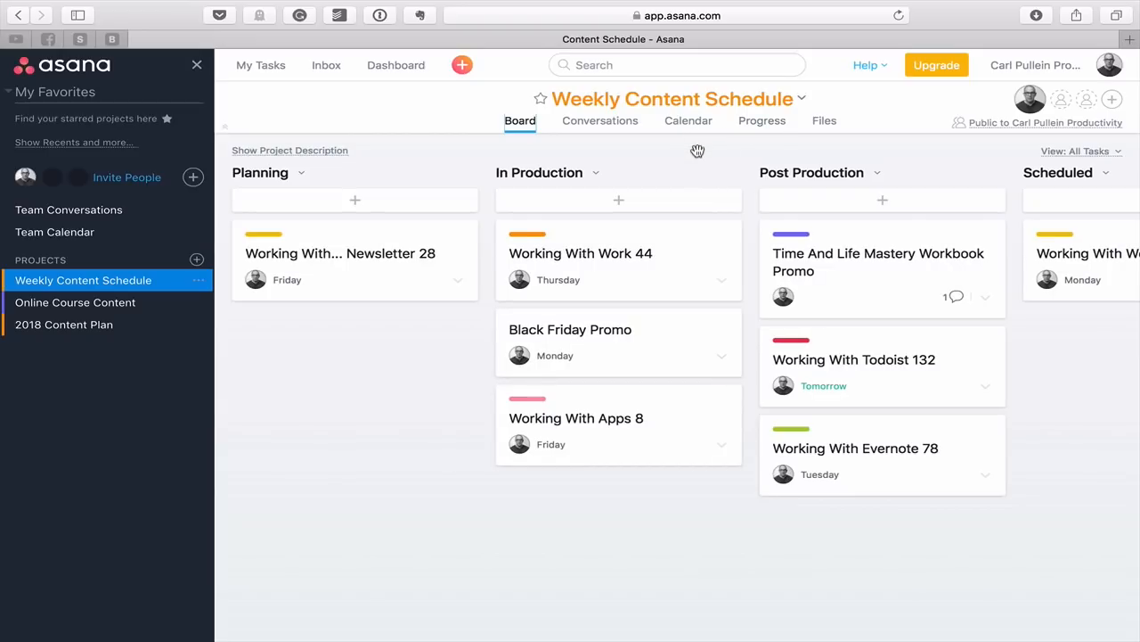